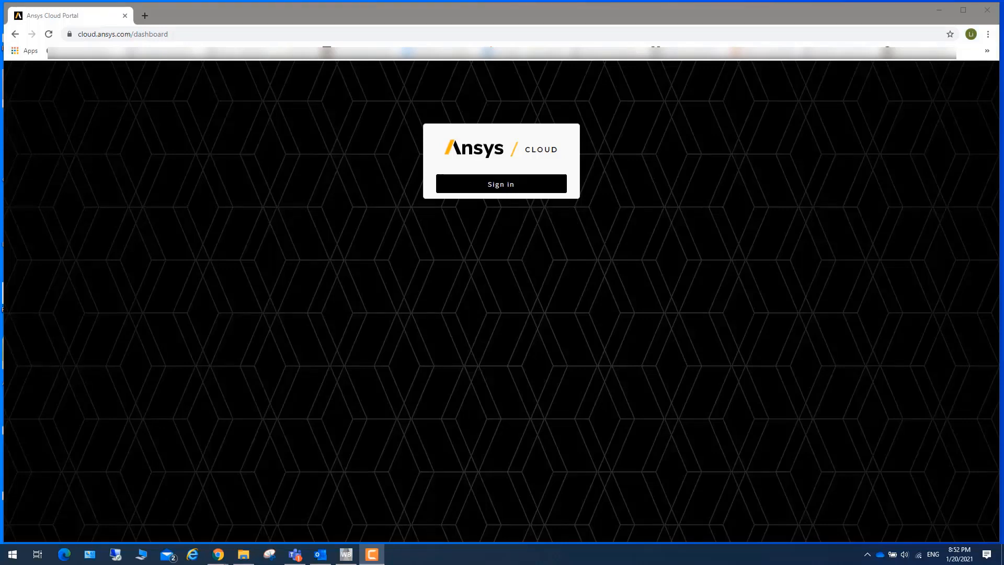
mouse_move(723, 468)
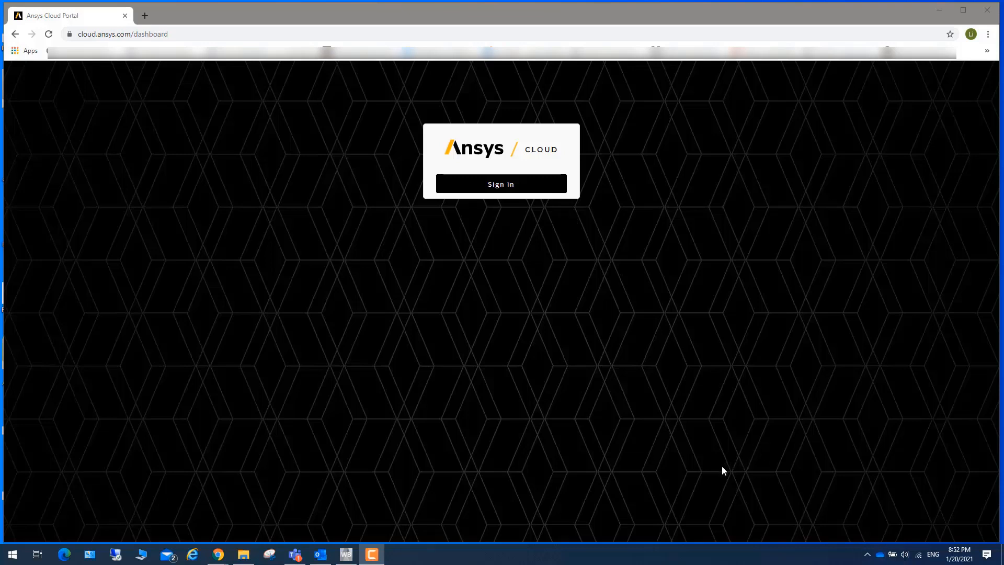
mouse_move(82, 15)
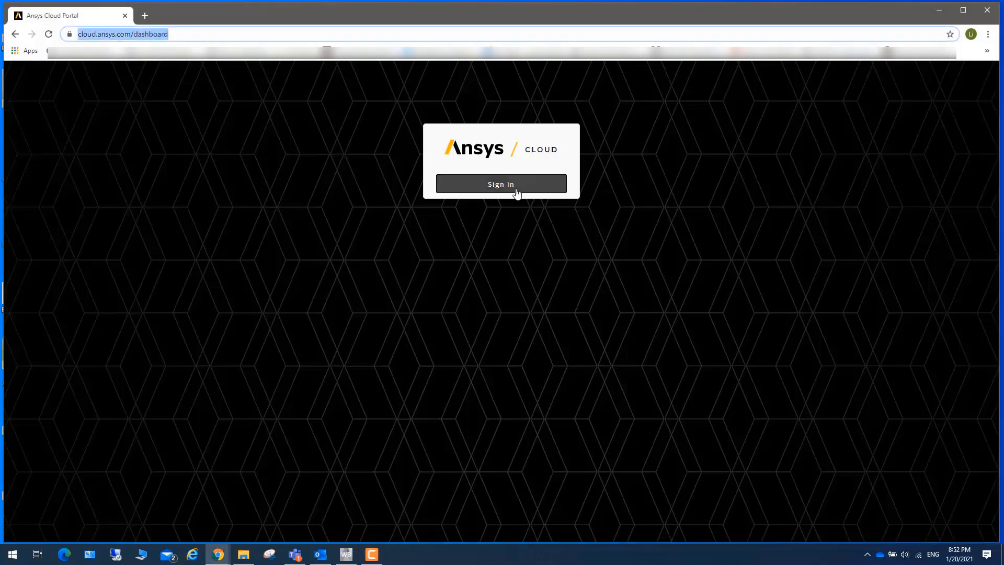
Step: Sign in to Ansys Cloud Portal to reach the dashboard of credits, storage and jobs
left_click(501, 184)
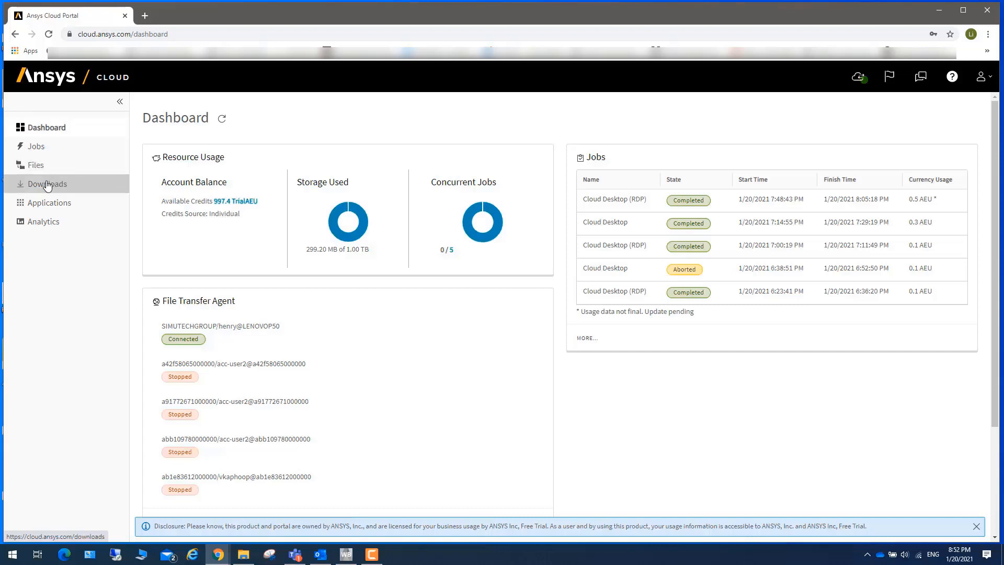
Step: Browse the Downloads page with its Windows and zipped installers and release notes
left_click(45, 183)
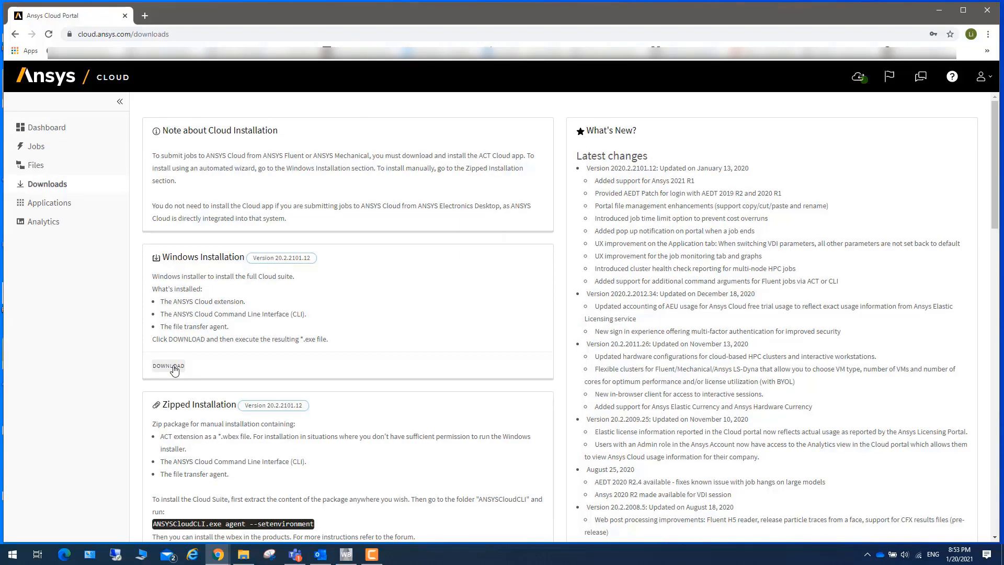
mouse_move(230, 319)
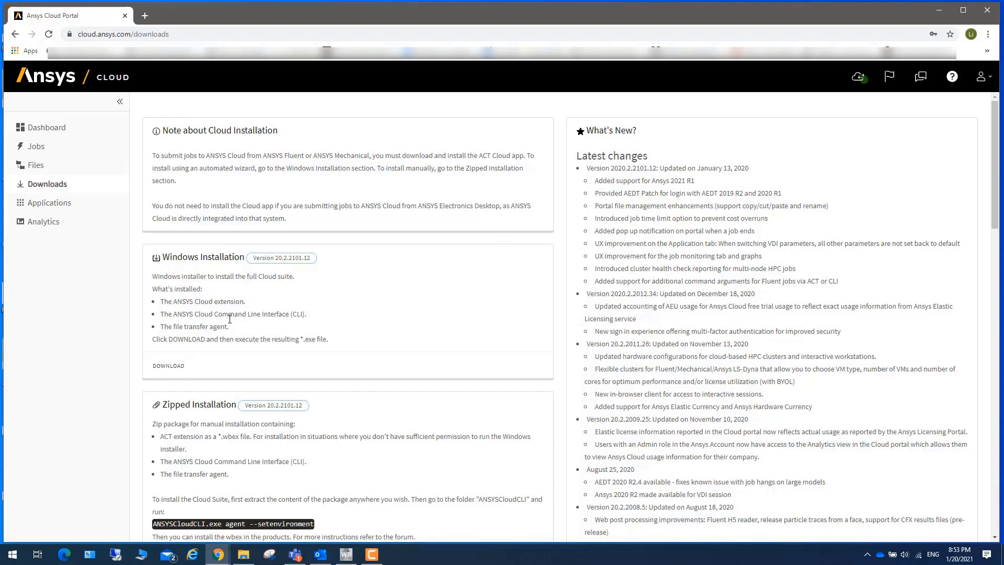
mouse_move(340, 366)
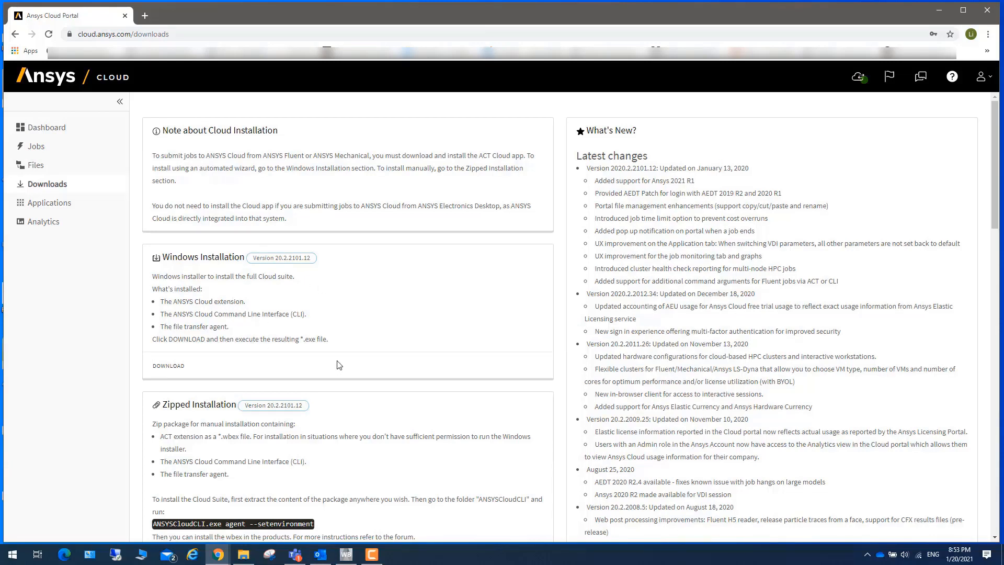
mouse_move(295, 434)
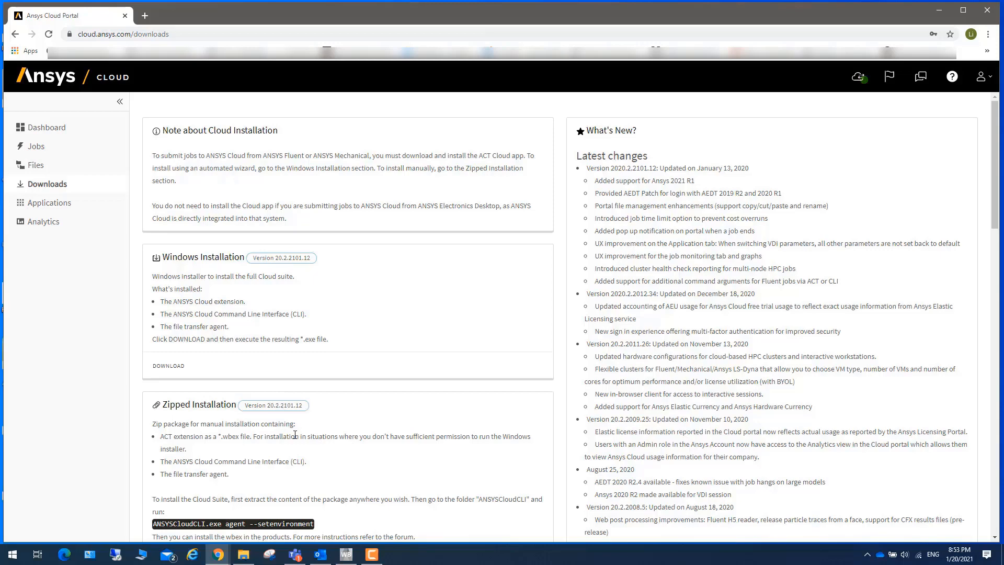
mouse_move(514, 445)
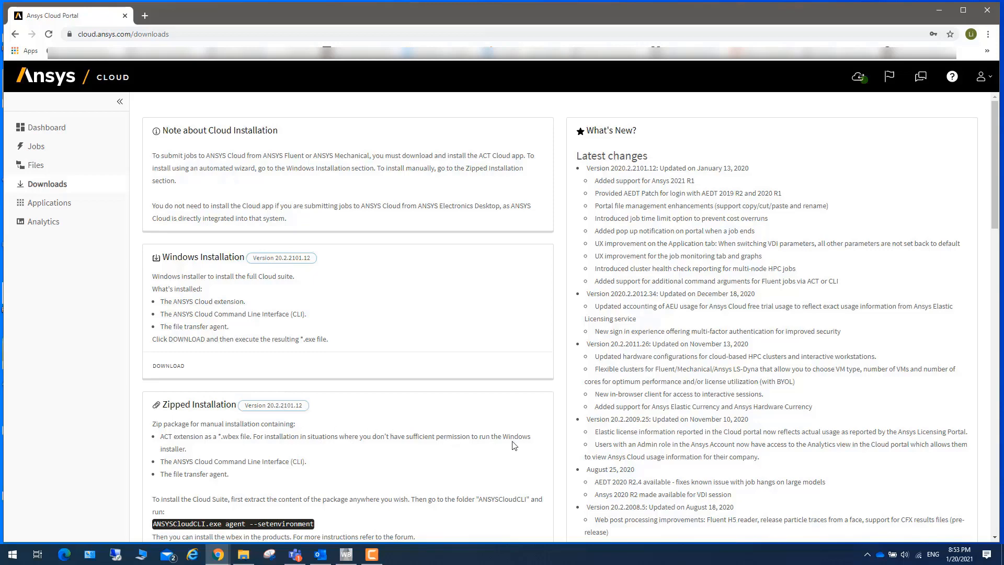
mouse_move(223, 451)
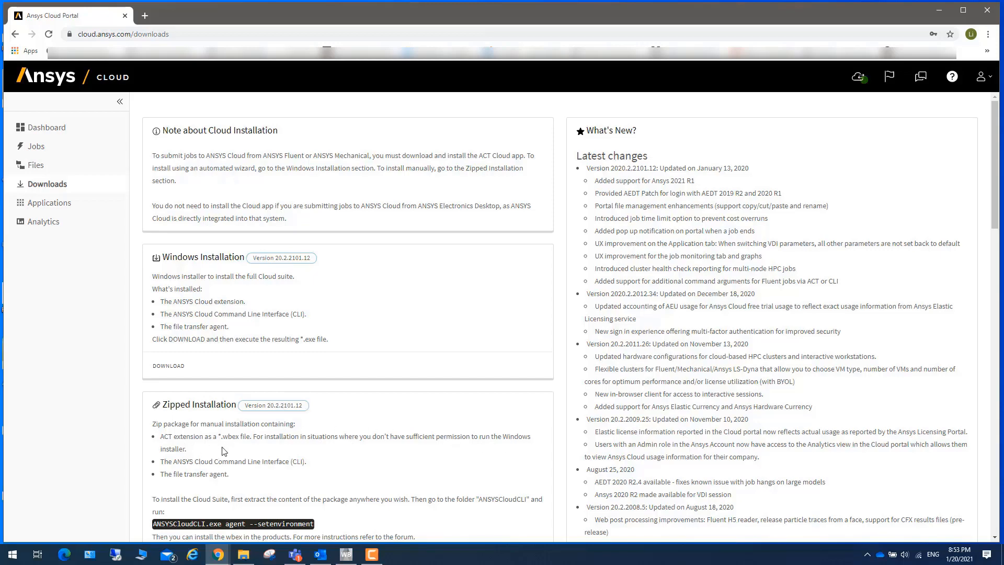
scroll("down", 3)
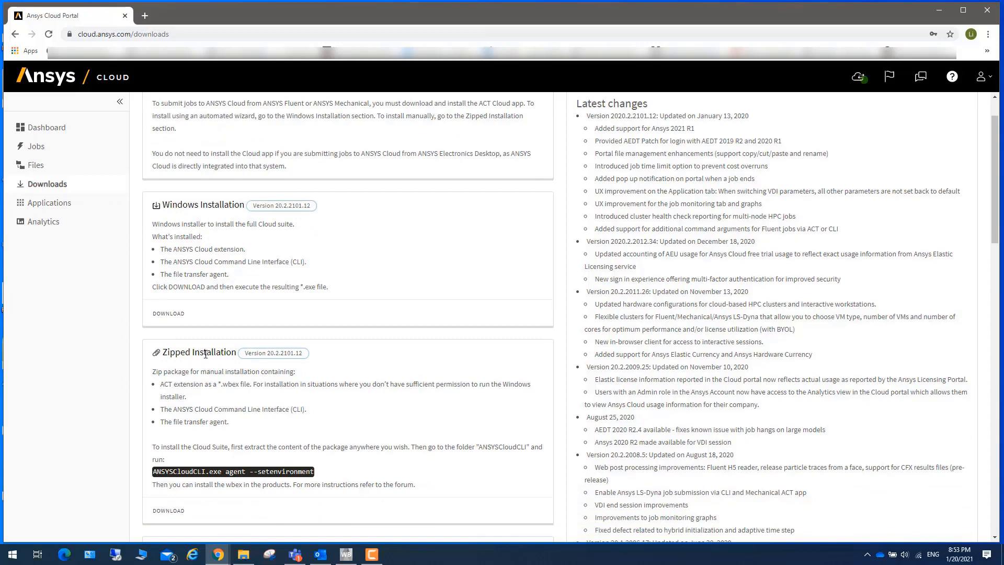
mouse_move(448, 302)
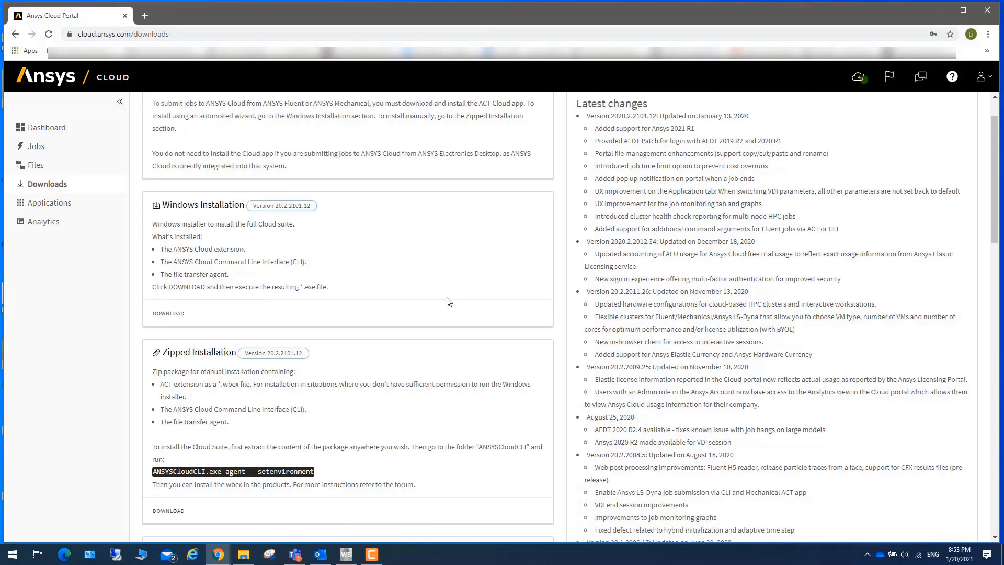
scroll("up", 3)
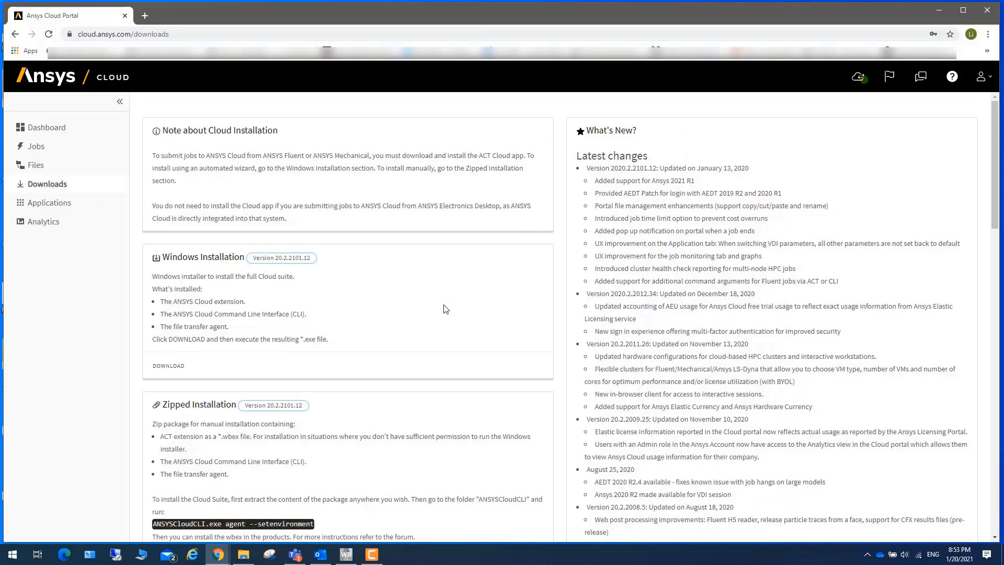
mouse_move(921, 76)
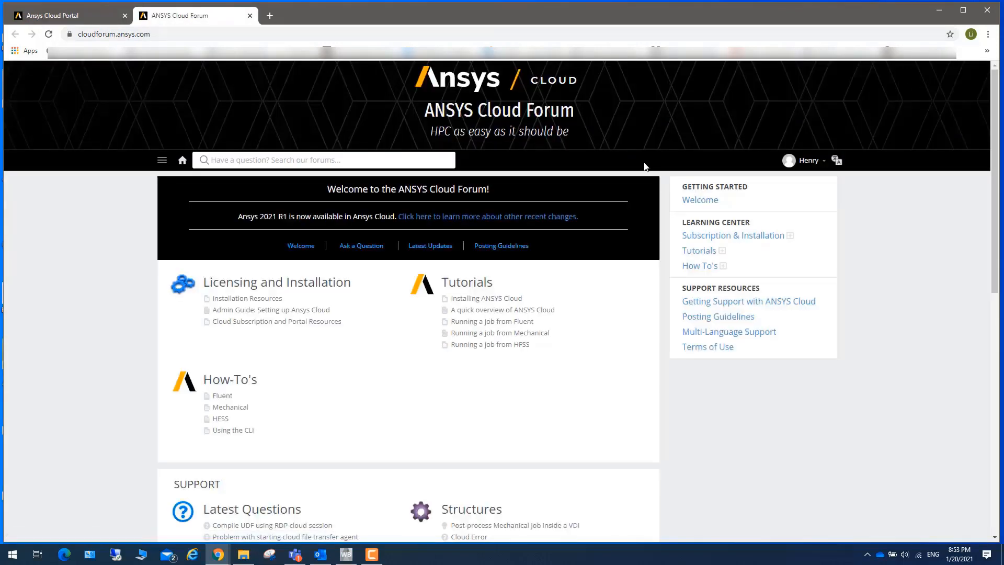
mouse_move(486, 298)
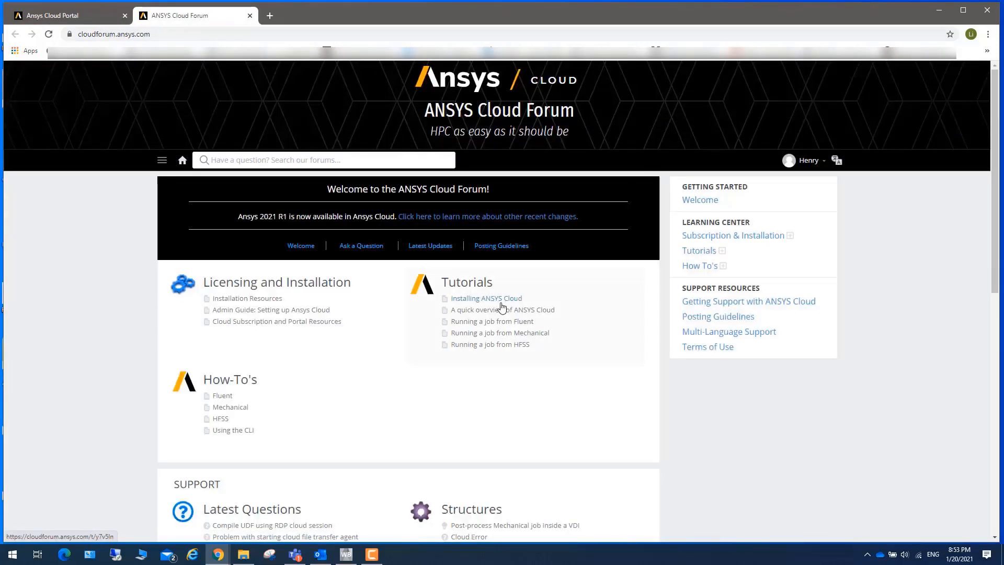
mouse_move(499, 303)
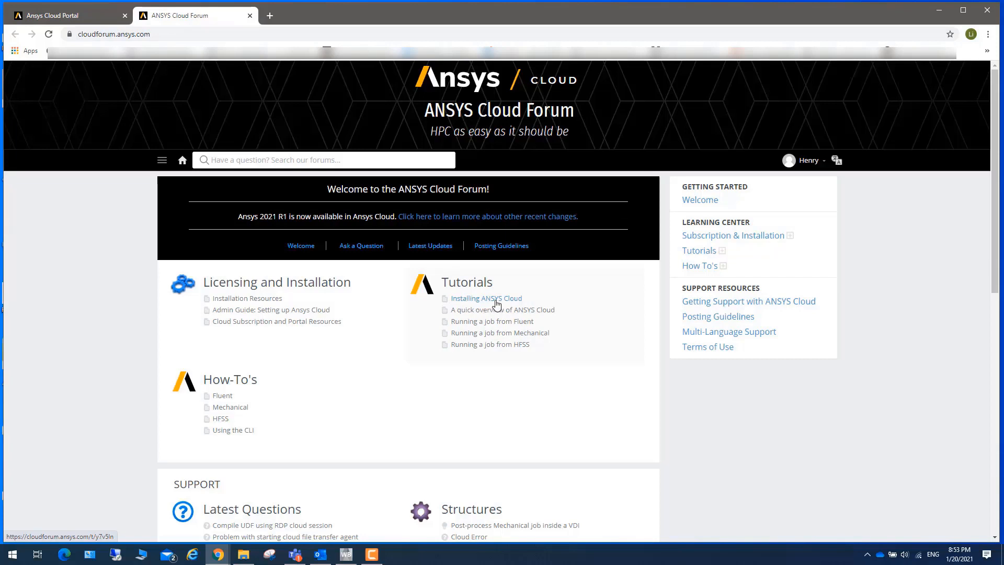
Step: Open the Installing ANSYS Cloud forum tutorial and play its walkthrough video
left_click(485, 298)
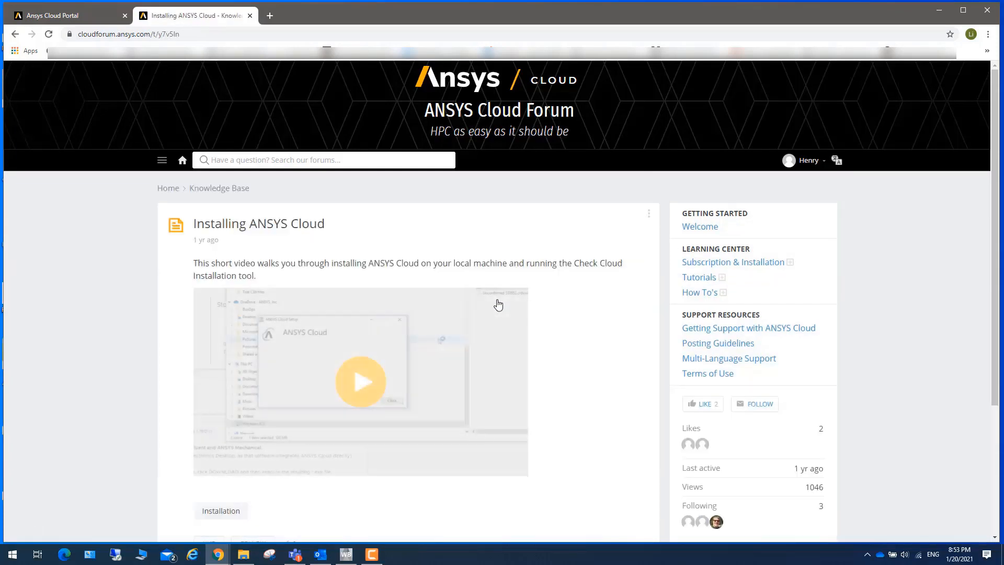
left_click(360, 382)
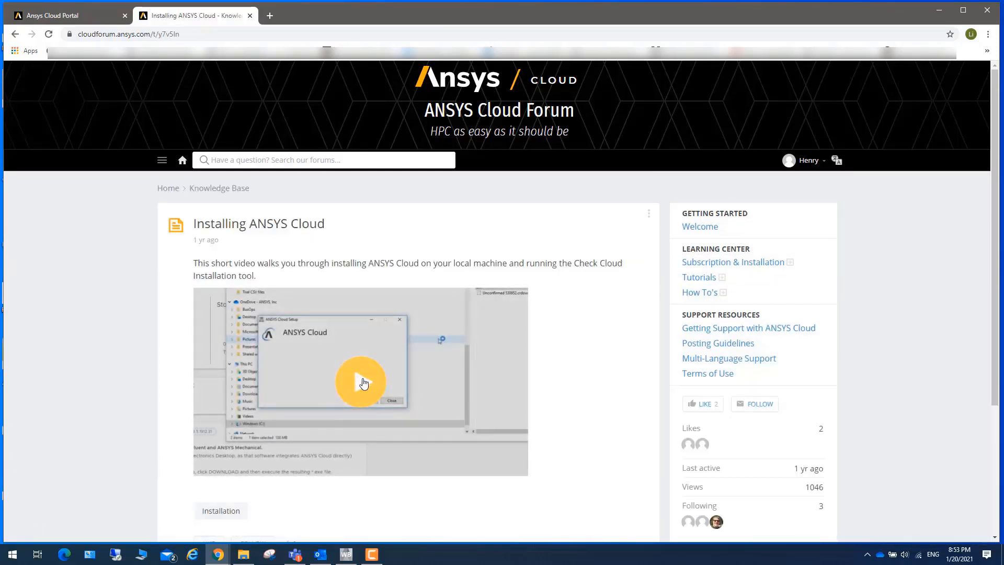
mouse_move(365, 382)
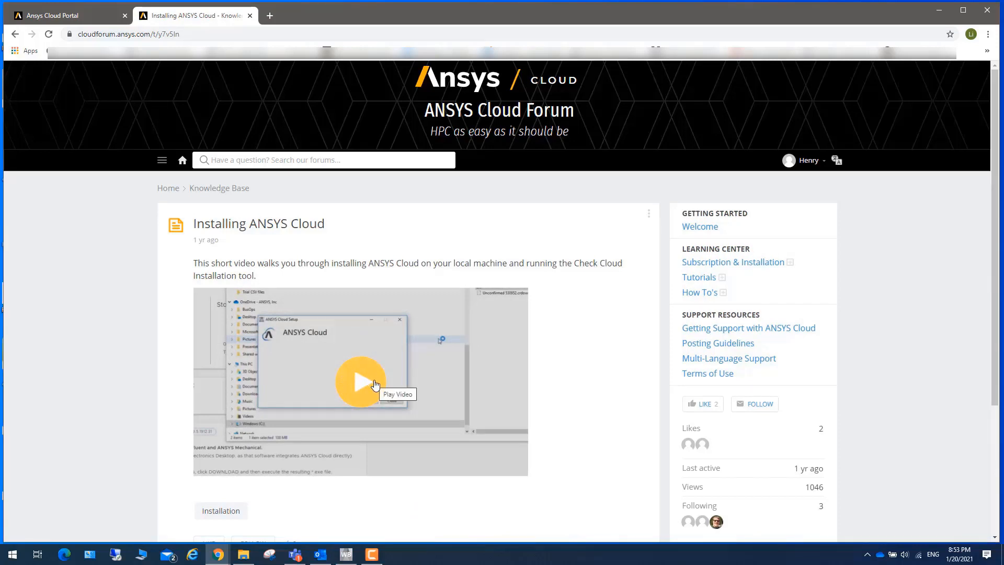
mouse_move(366, 391)
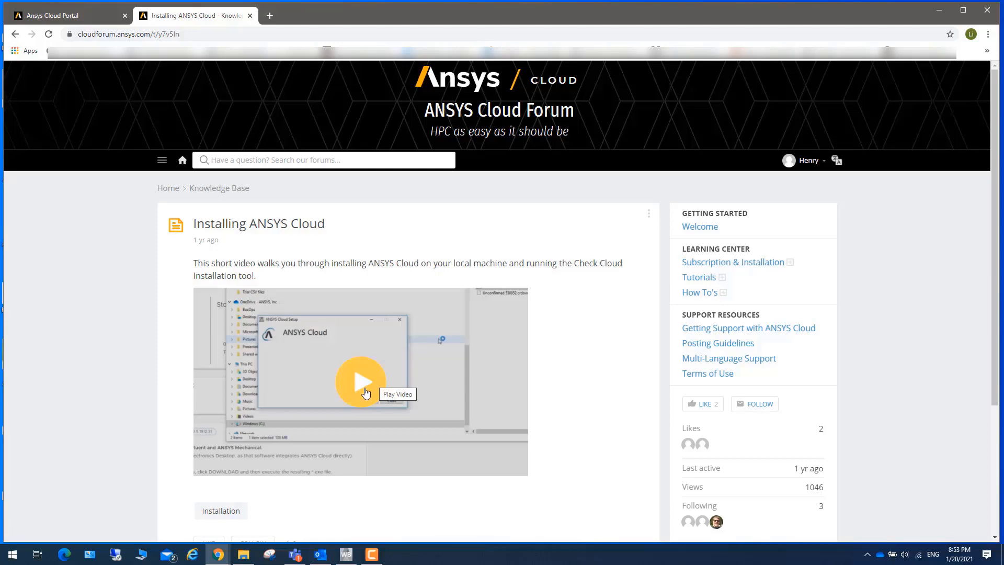
left_click(361, 381)
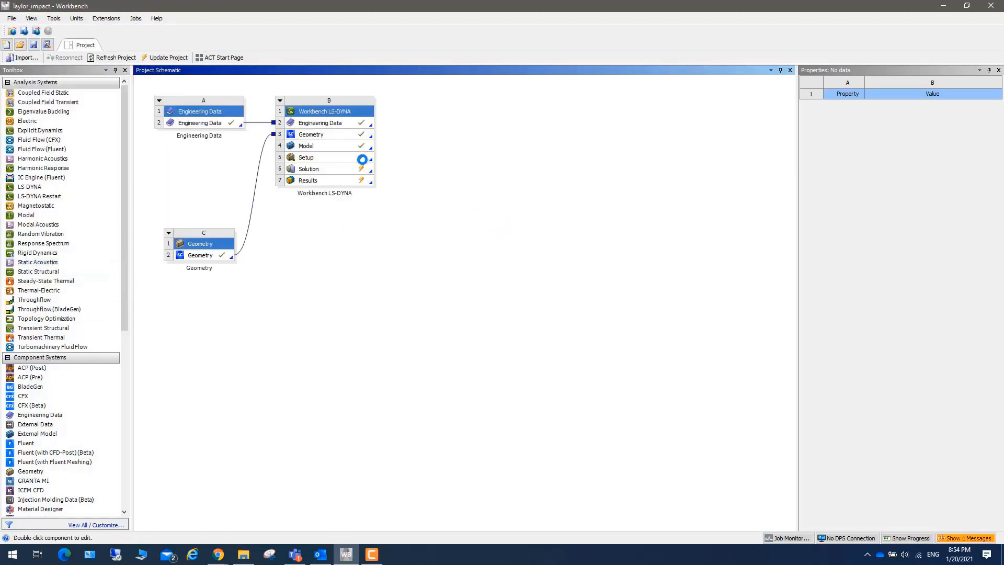
Step: Check that the ANSYSCloud and LSDYNA extensions are loaded, then close the extensions list
left_click(105, 17)
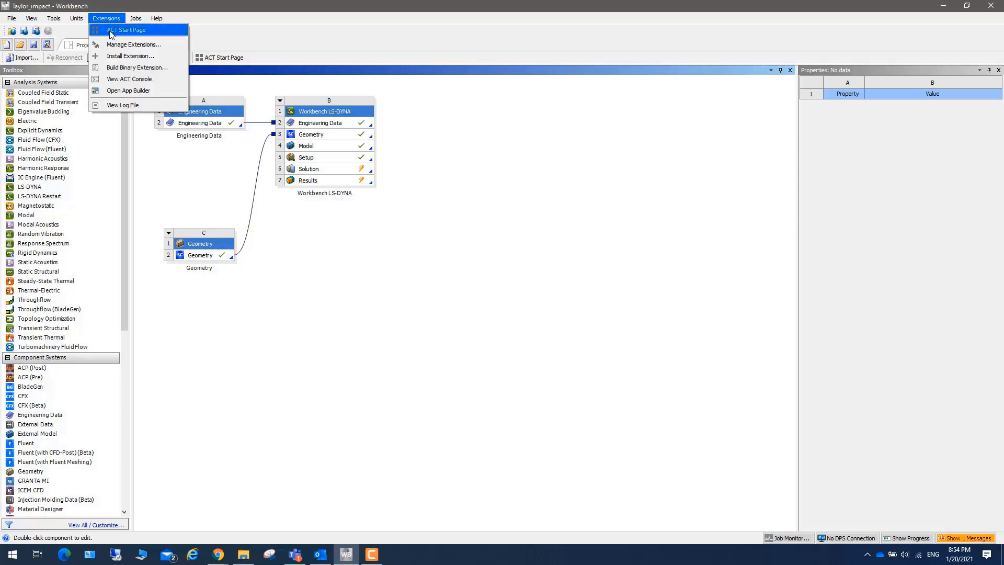
left_click(134, 44)
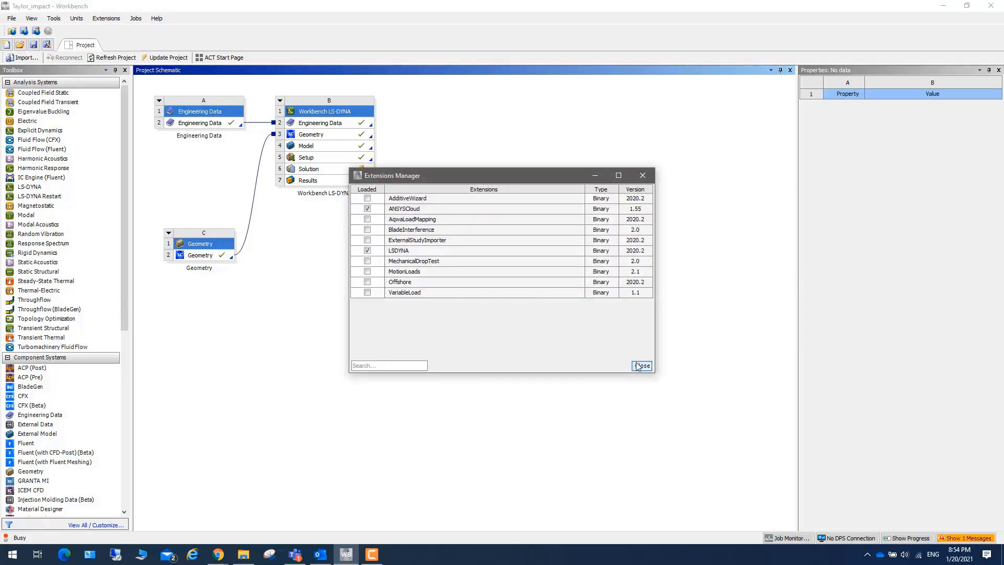
left_click(642, 365)
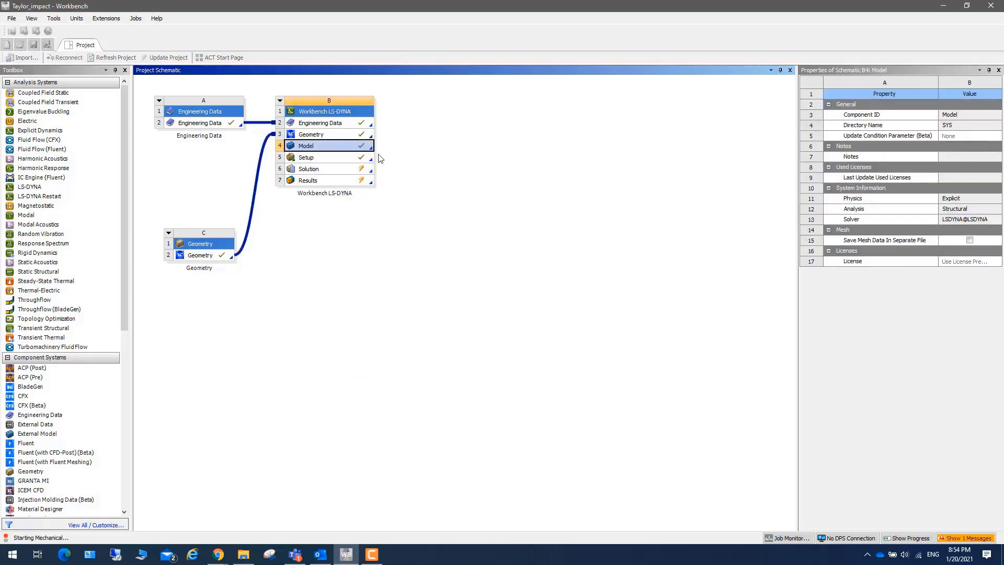
Step: Open the Taylor impact model in Mechanical and show the empty Ansys Cloud job panel
double_click(329, 145)
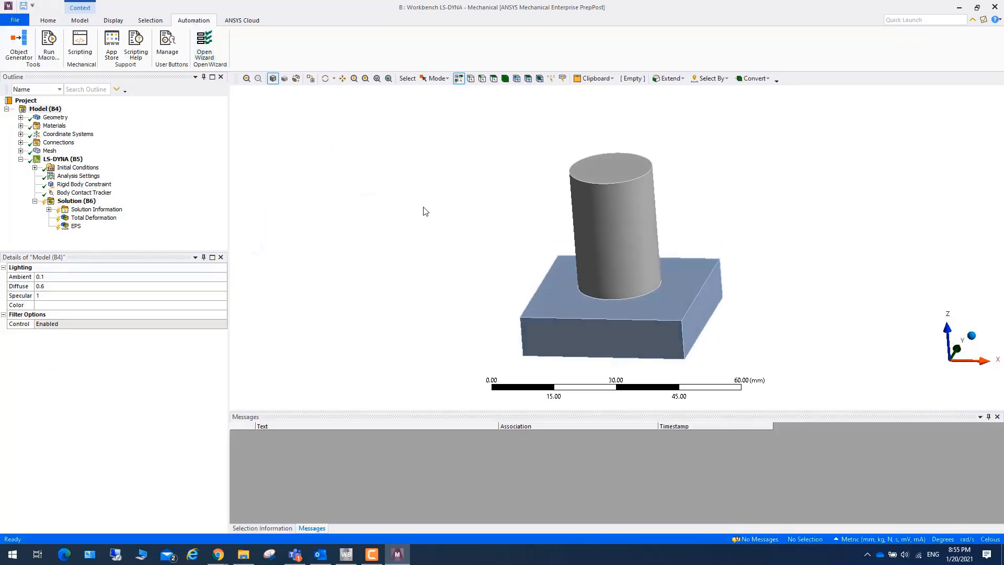
mouse_move(447, 205)
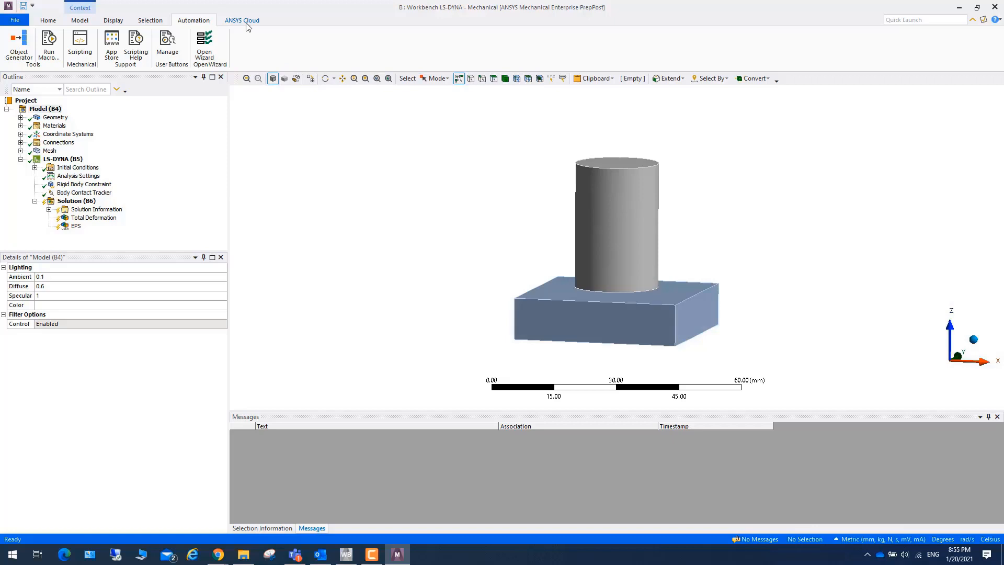
left_click(242, 20)
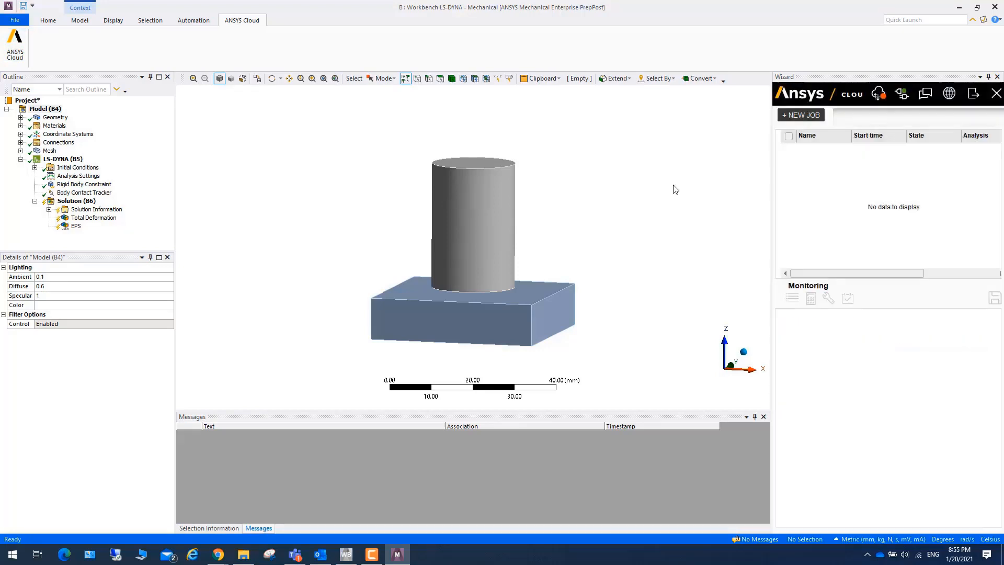
Step: Start a new cloud job named myjob1
left_click(800, 115)
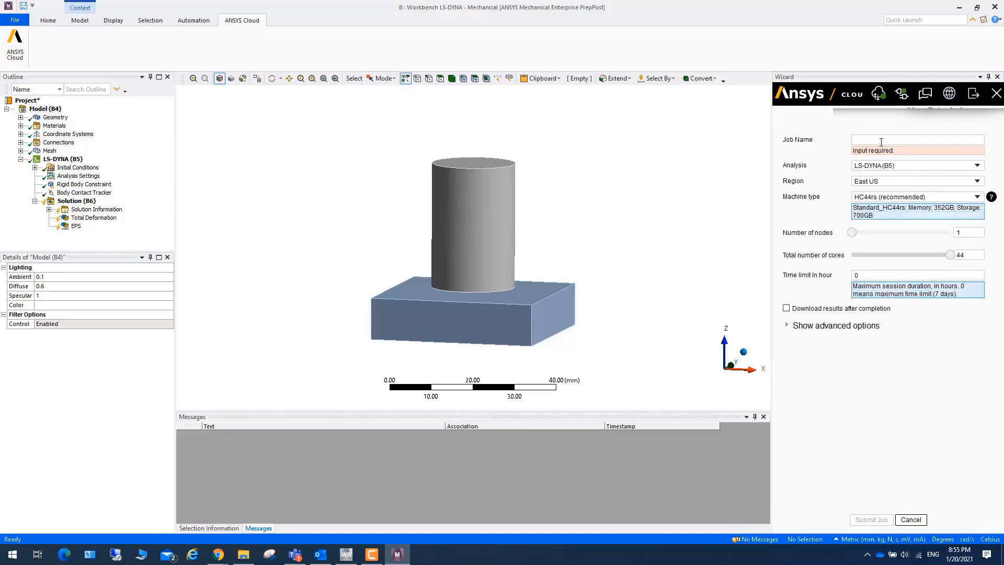
left_click(917, 139)
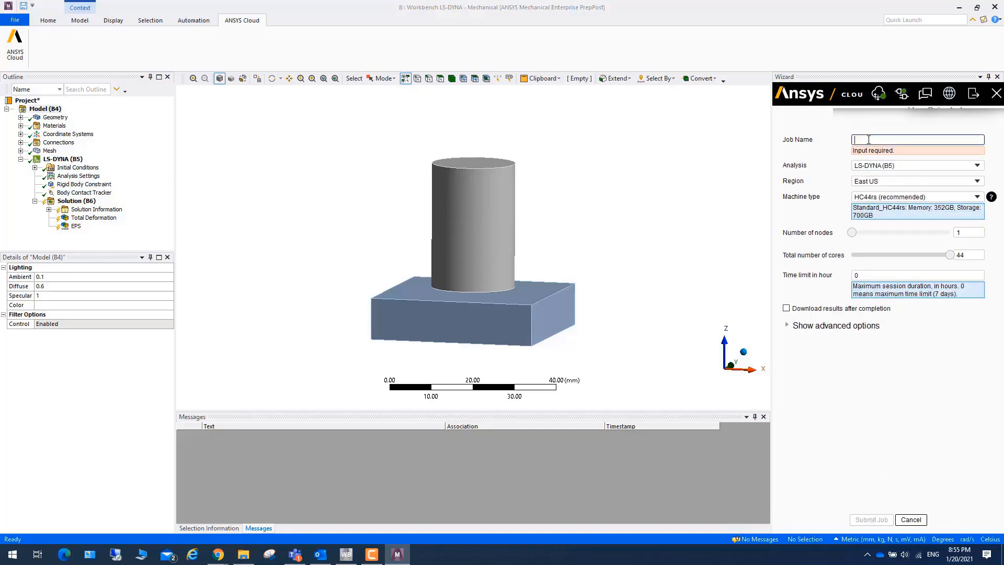
type("myjob1")
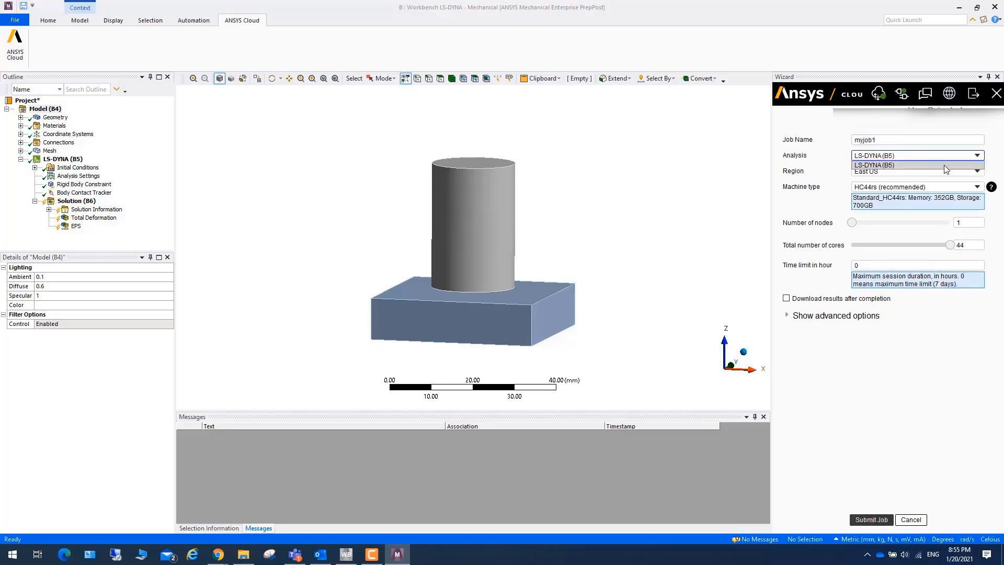
Step: Keep LS-DYNA (B5), East US, HC44rs with 1 node, 44 cores and time limit 0
left_click(874, 154)
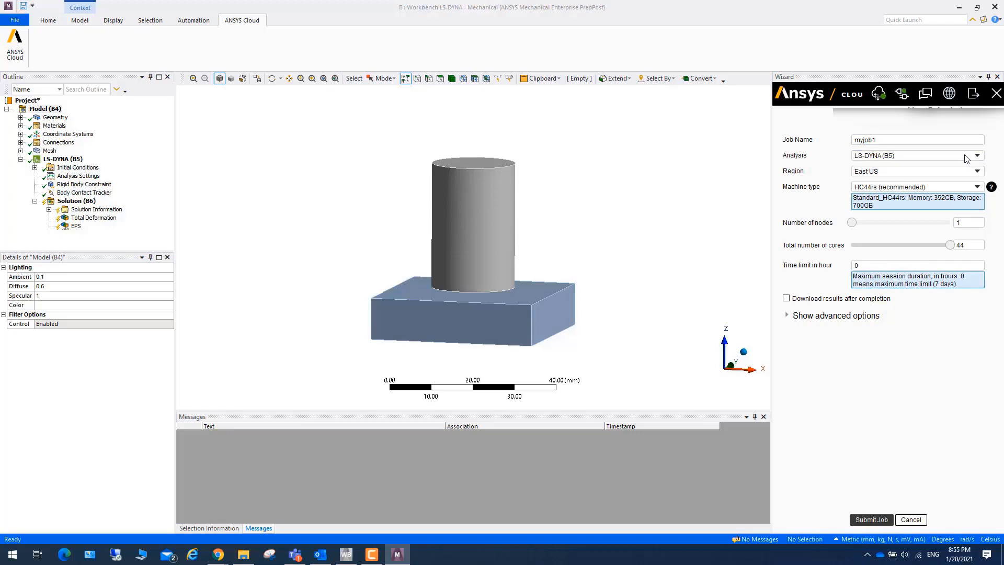
mouse_move(950, 188)
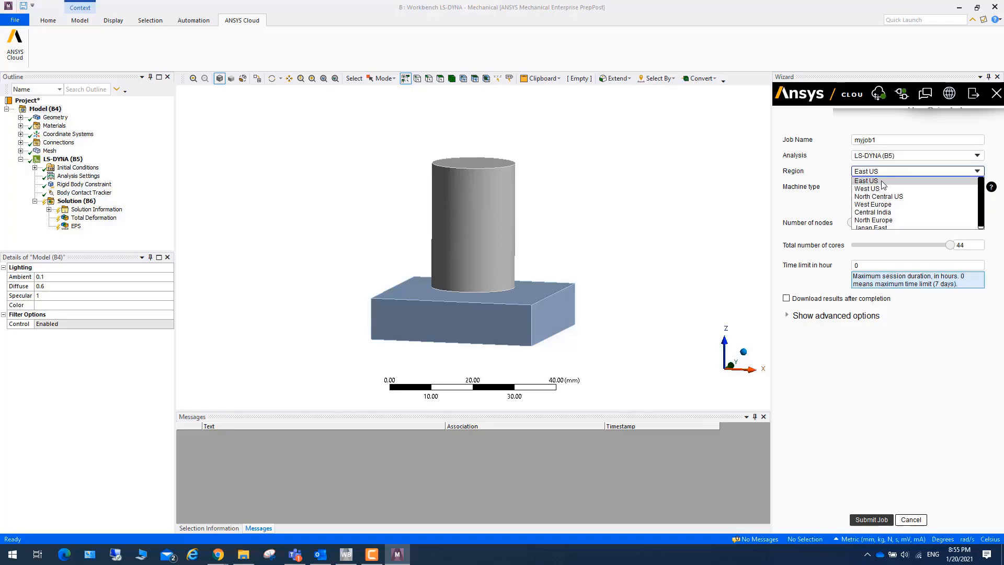
mouse_move(881, 188)
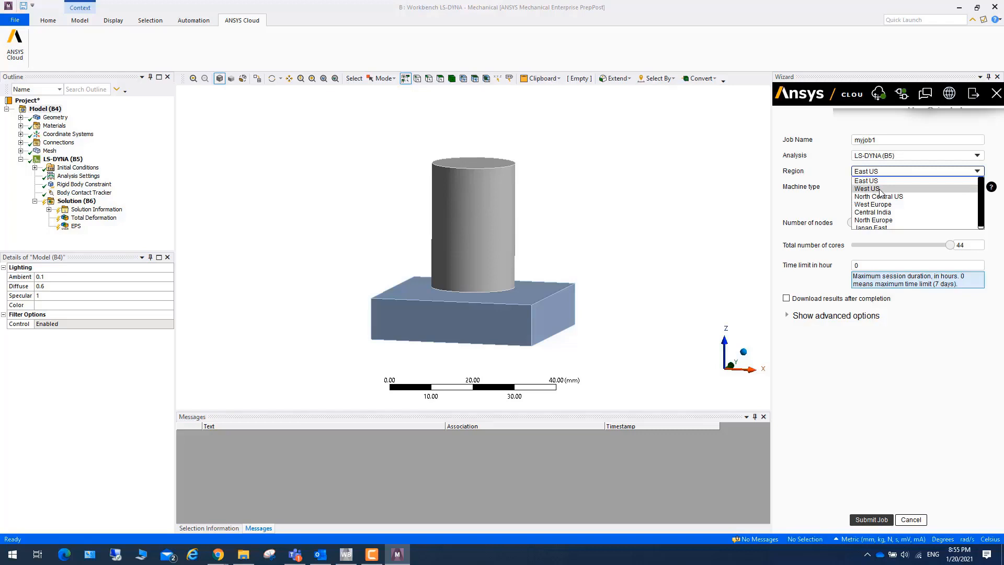
mouse_move(867, 180)
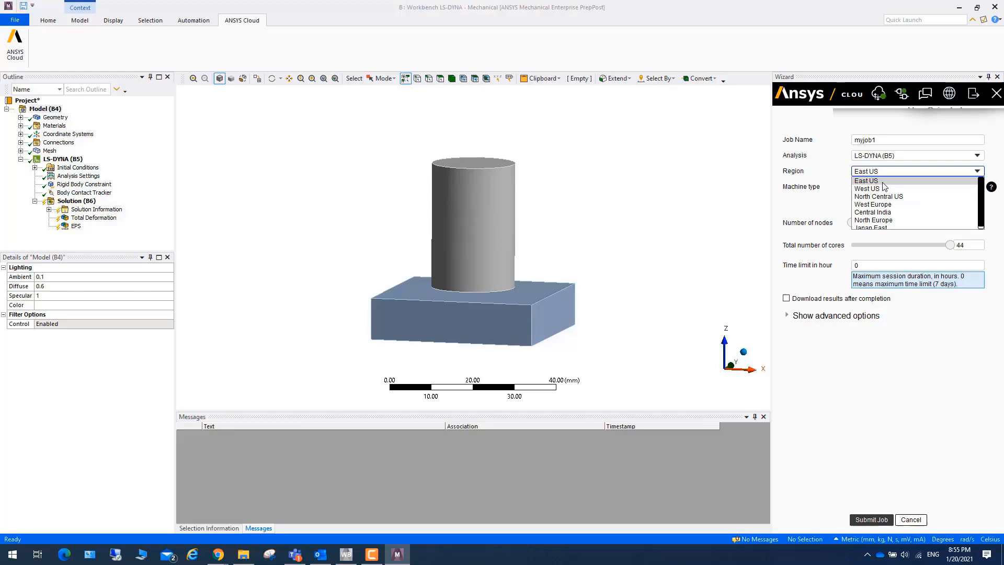
left_click(866, 180)
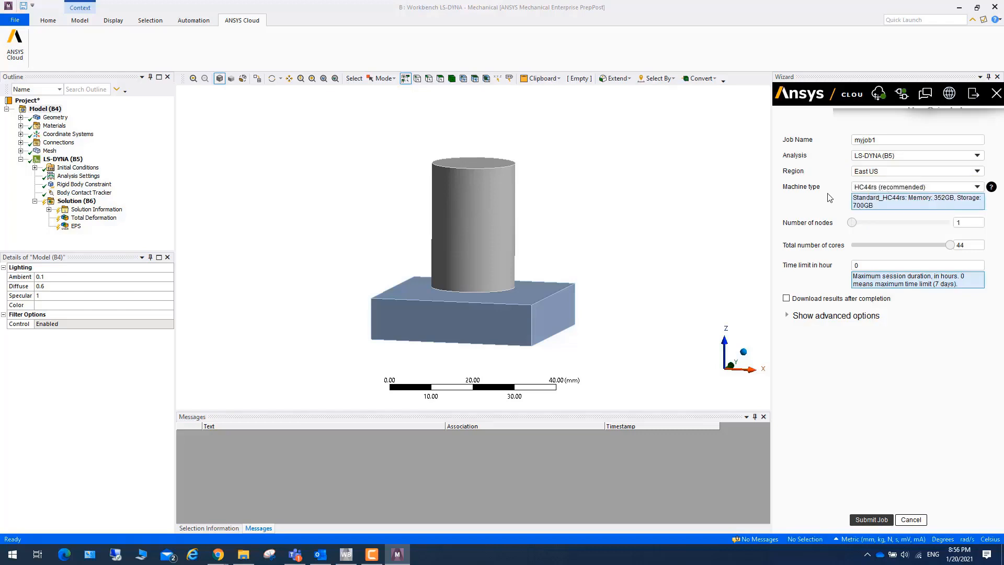
left_click(975, 186)
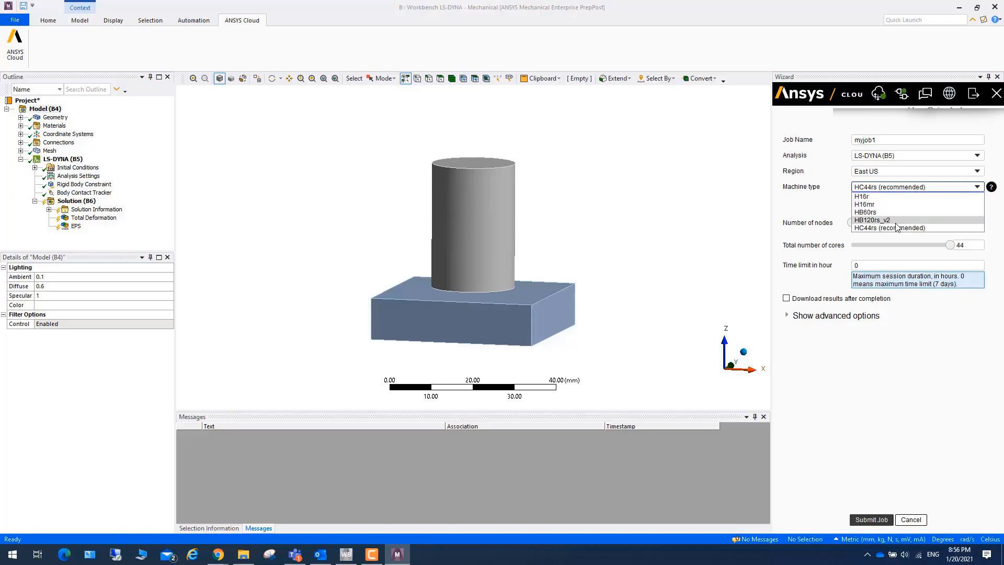
mouse_move(890, 228)
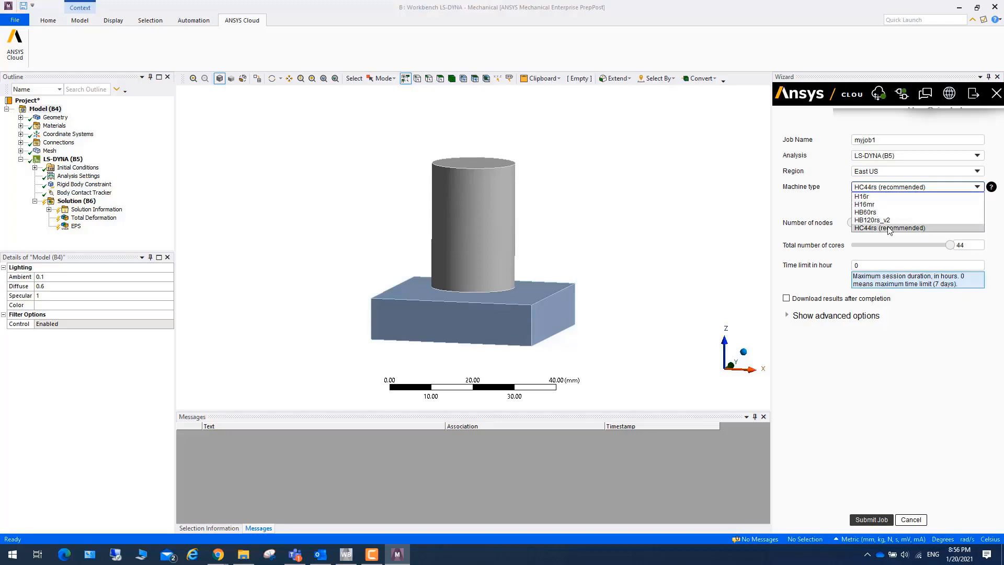
left_click(891, 228)
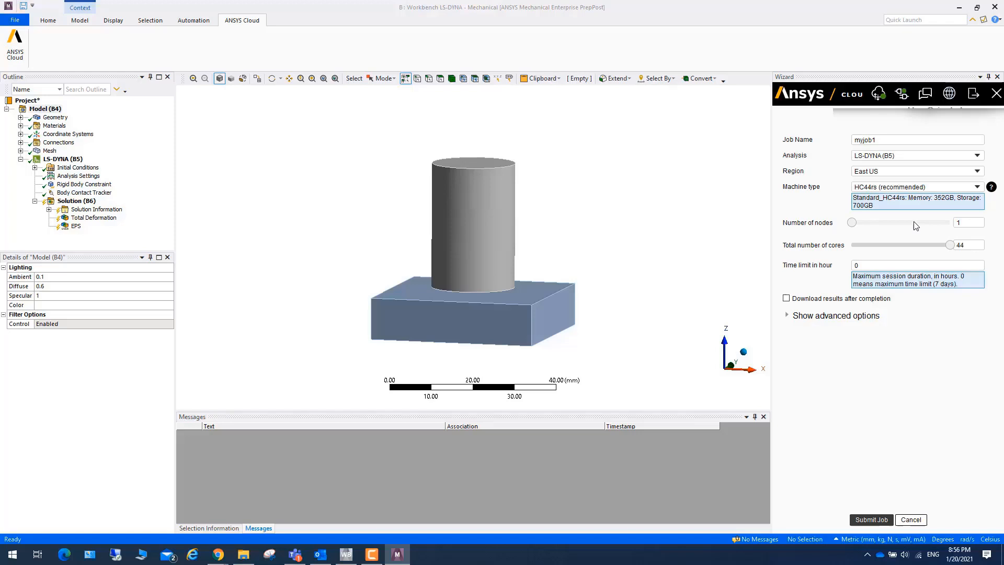
mouse_move(948, 245)
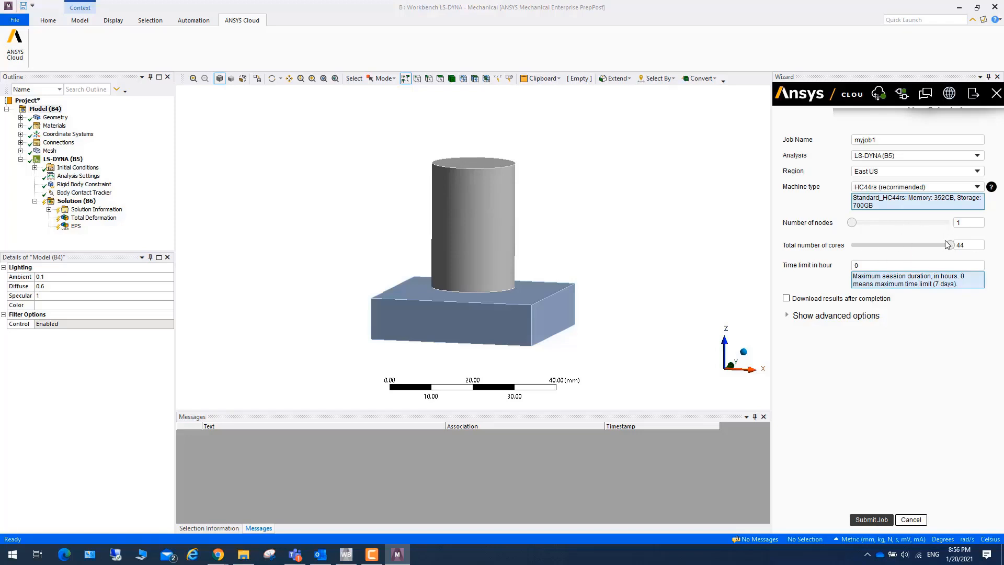
mouse_move(906, 242)
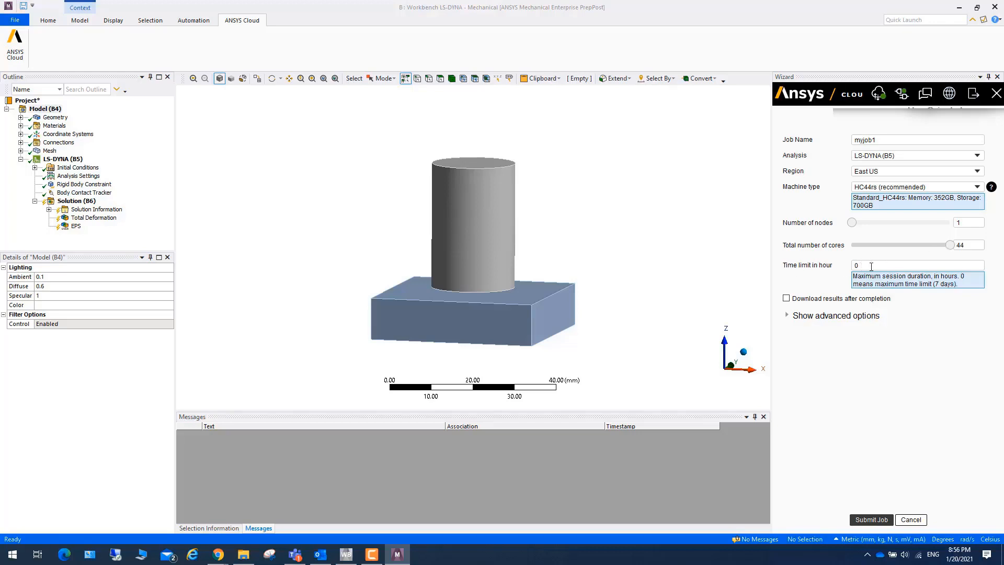
left_click(916, 265)
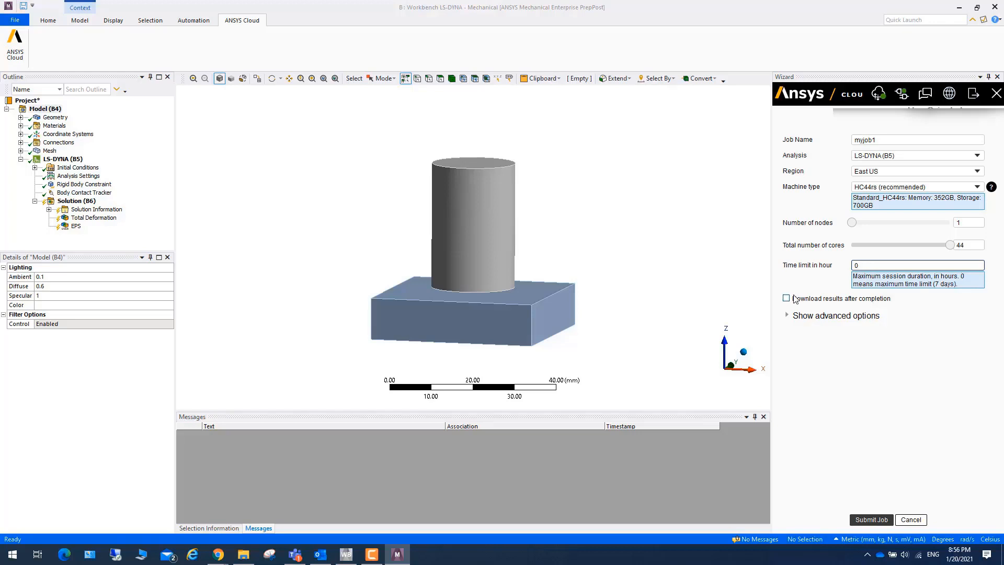
mouse_move(900, 303)
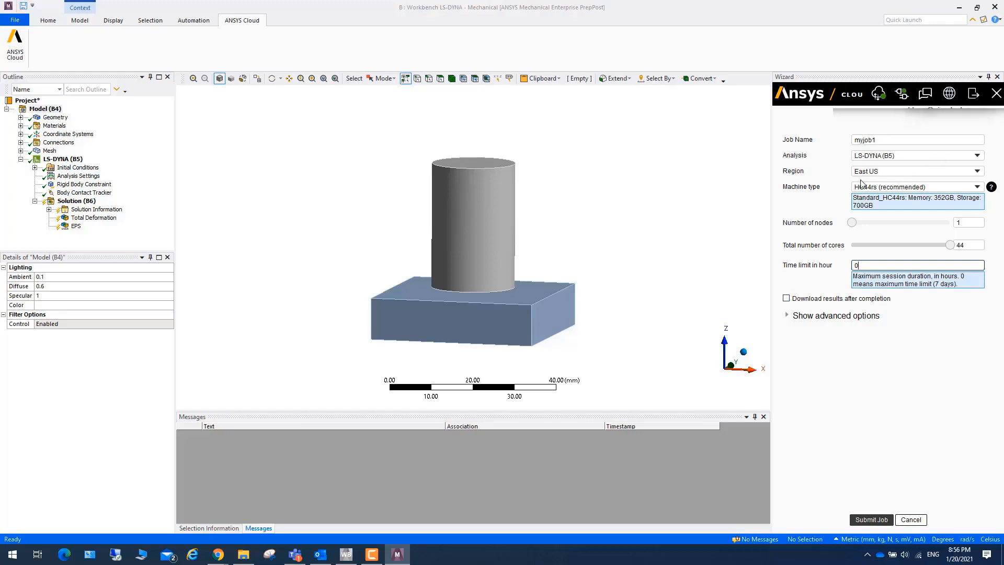
mouse_move(873, 326)
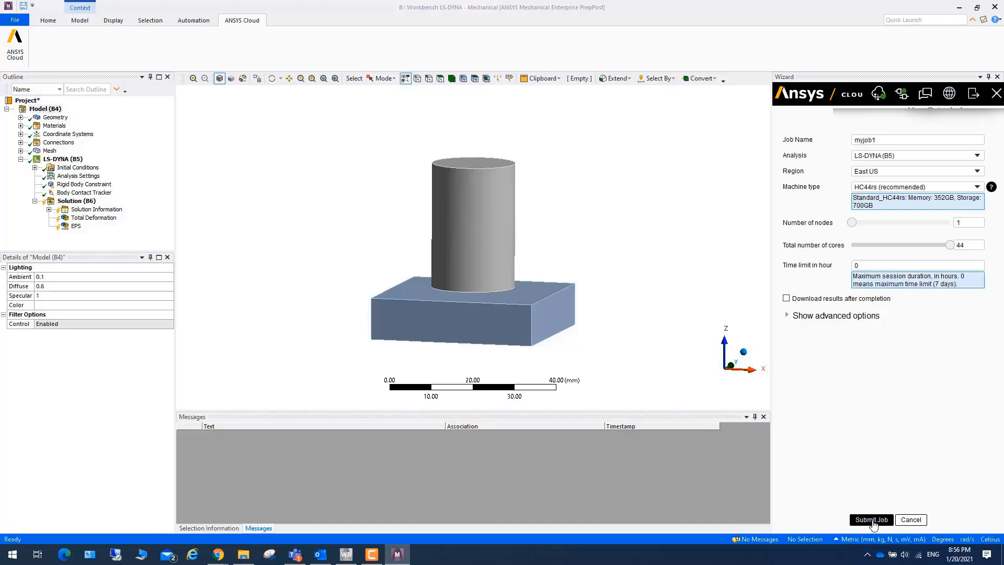
left_click(871, 520)
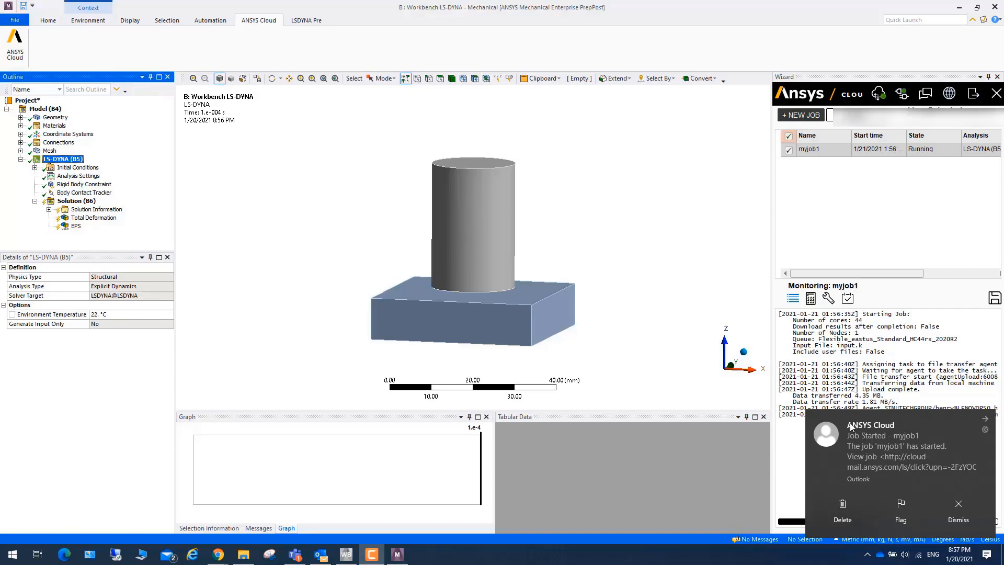
mouse_move(881, 455)
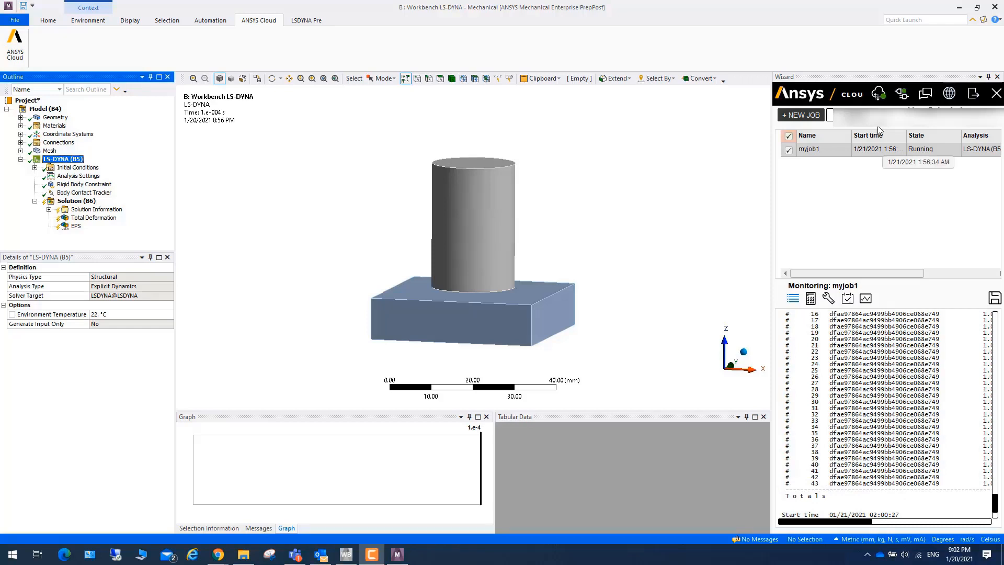
mouse_move(879, 94)
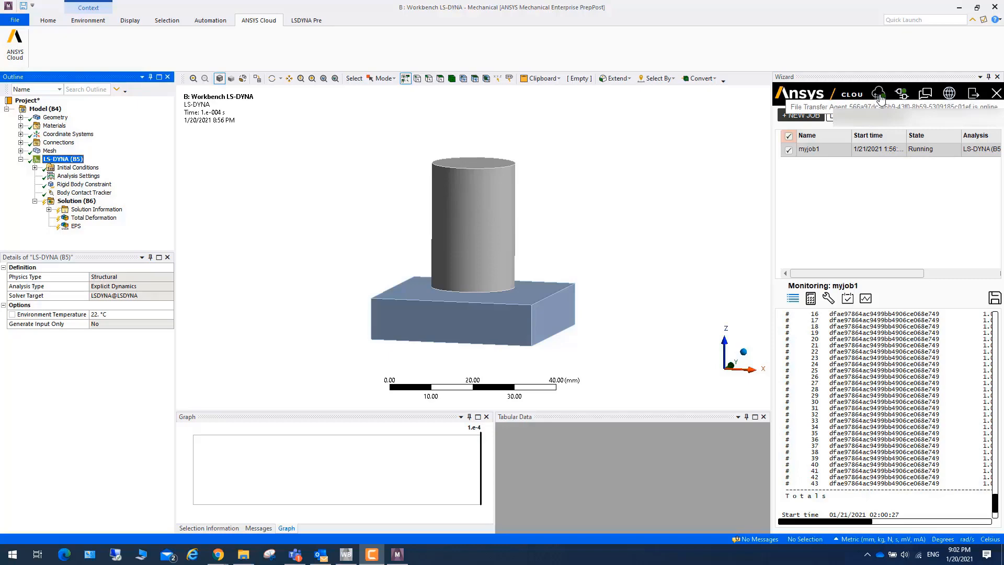
left_click(879, 93)
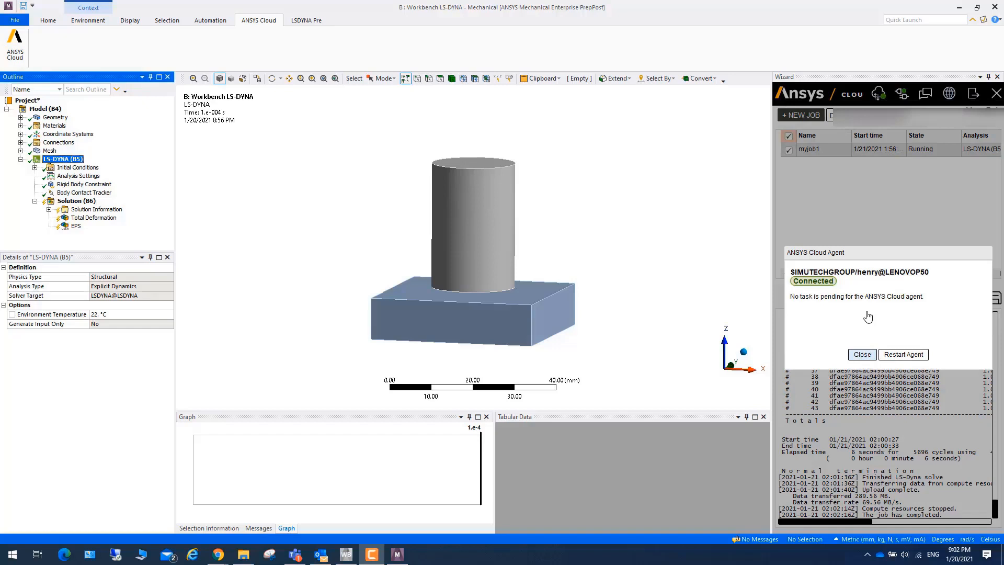
left_click(862, 355)
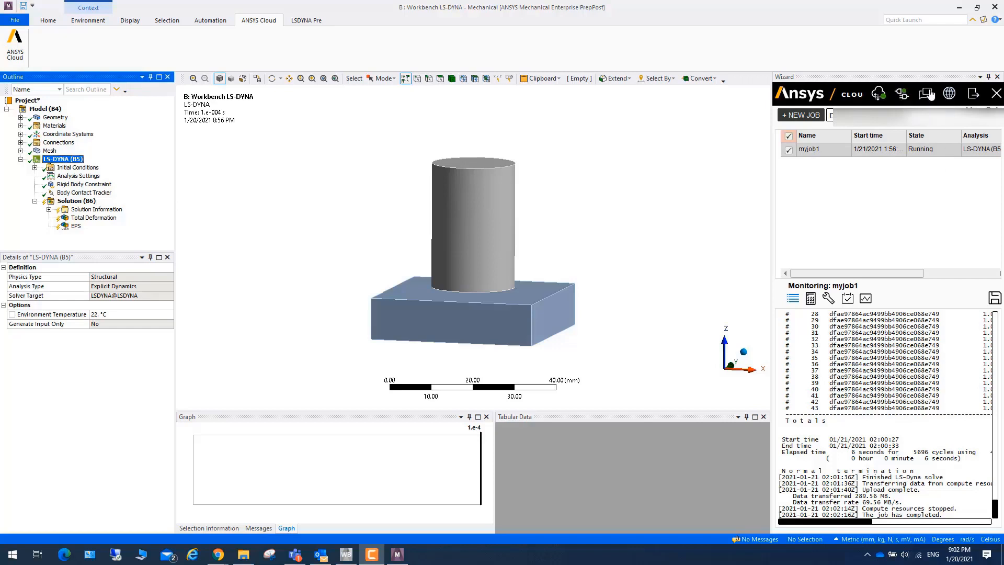
mouse_move(927, 94)
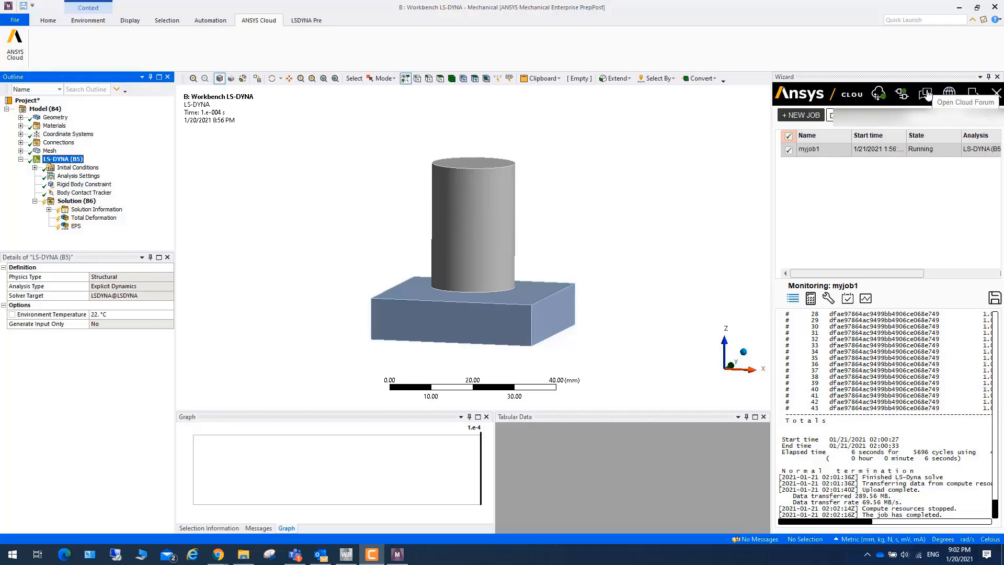
left_click(966, 102)
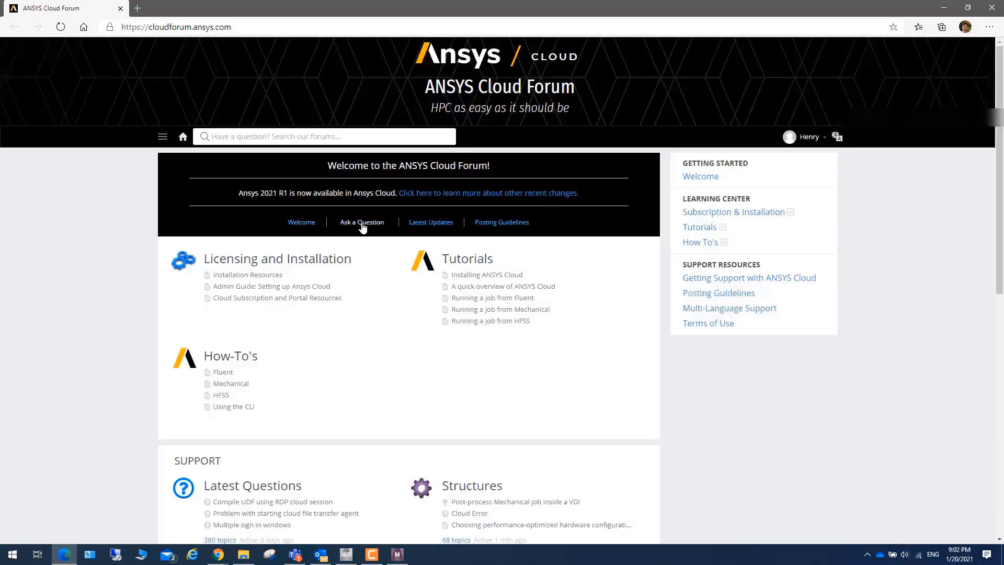
Step: Search the Ansys Cloud Forum for 'file t' to list matching posts
left_click(361, 222)
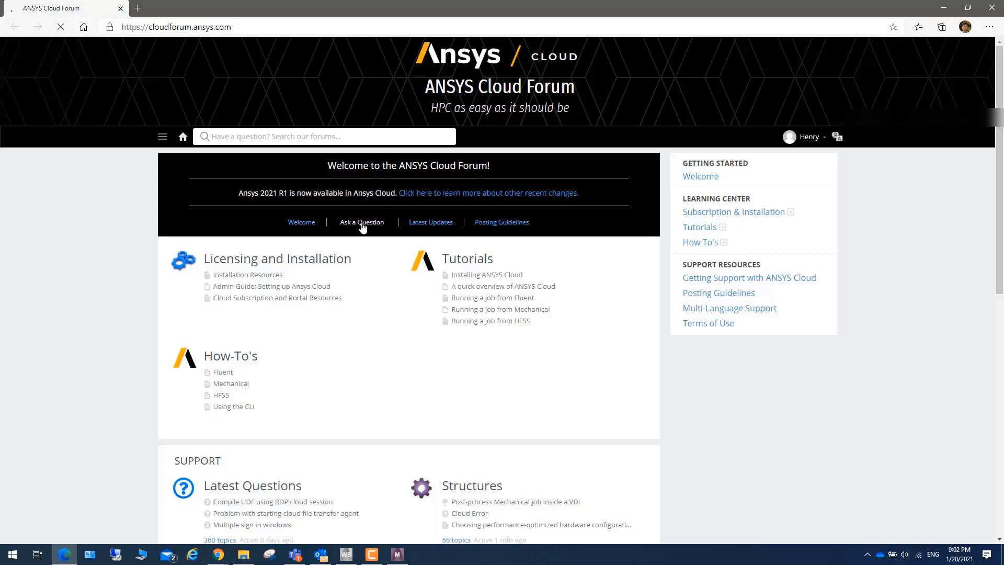
left_click(362, 223)
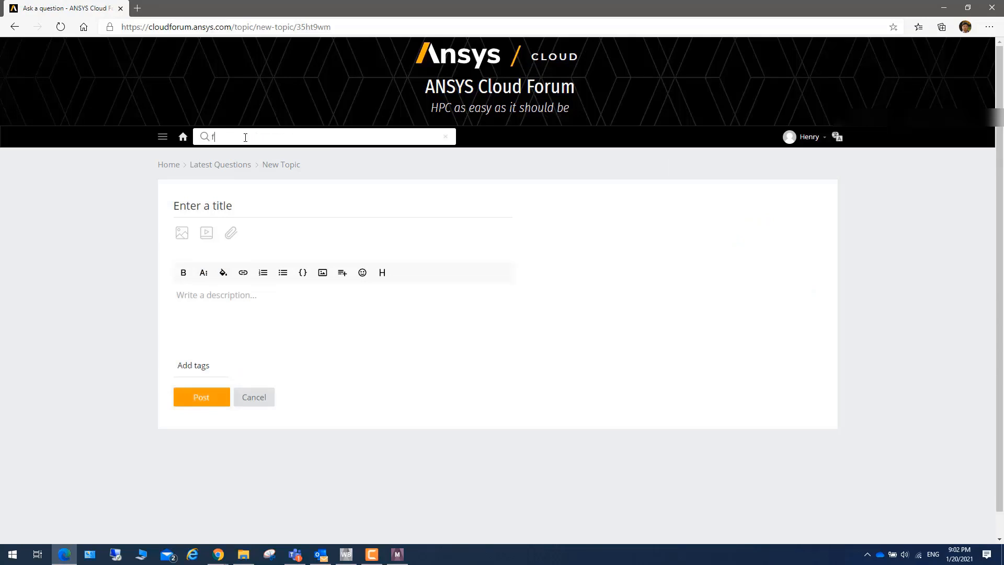
type("ile t")
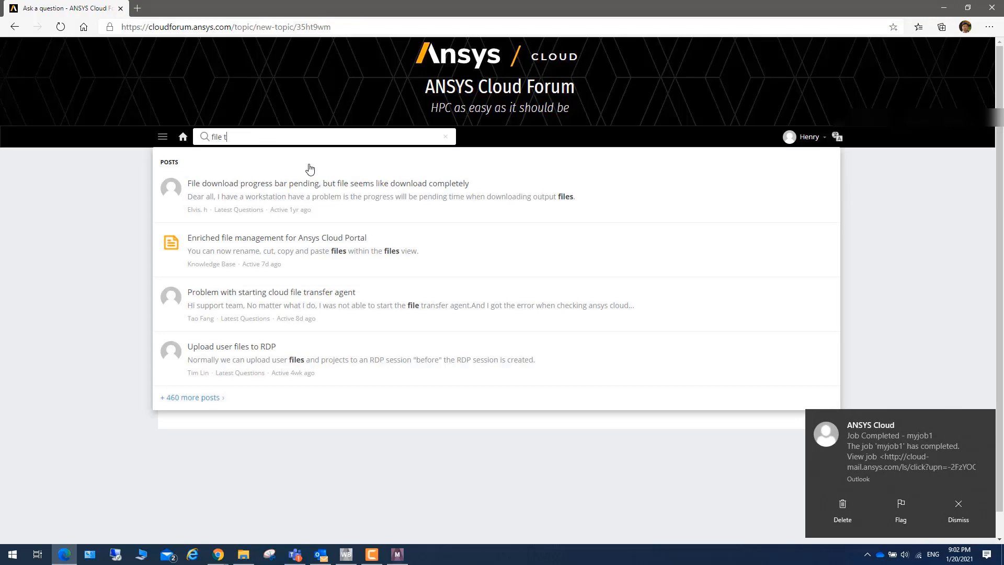
mouse_move(593, 80)
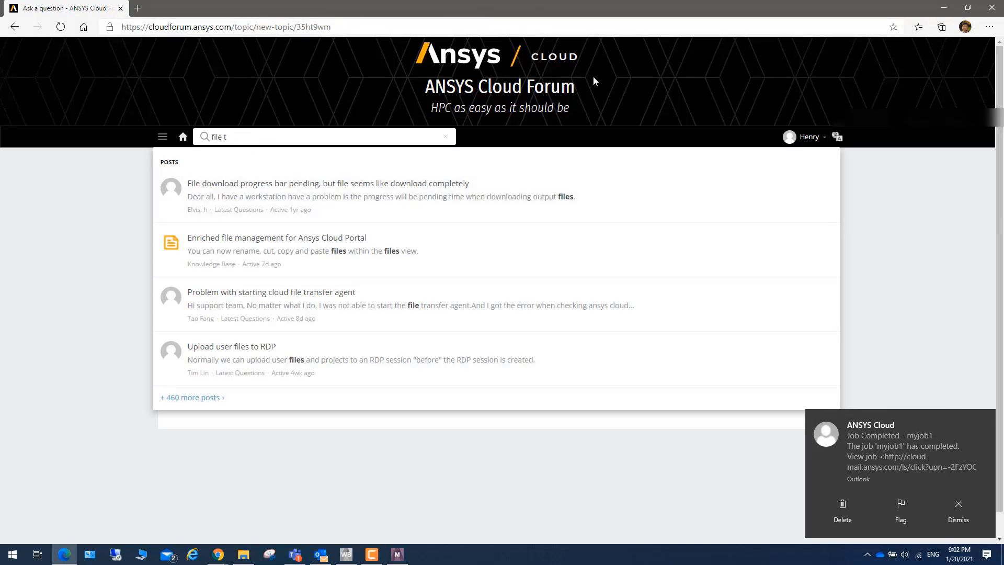
mouse_move(860, 417)
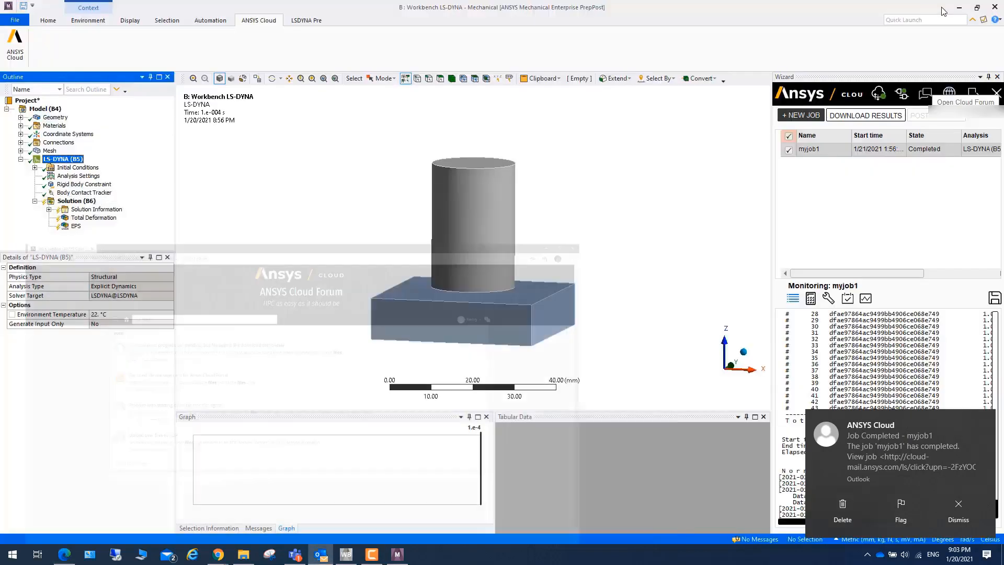
Step: Download myjob1's results using the Metric (mm, ton, N, s, mV, mA) unit system
left_click(958, 509)
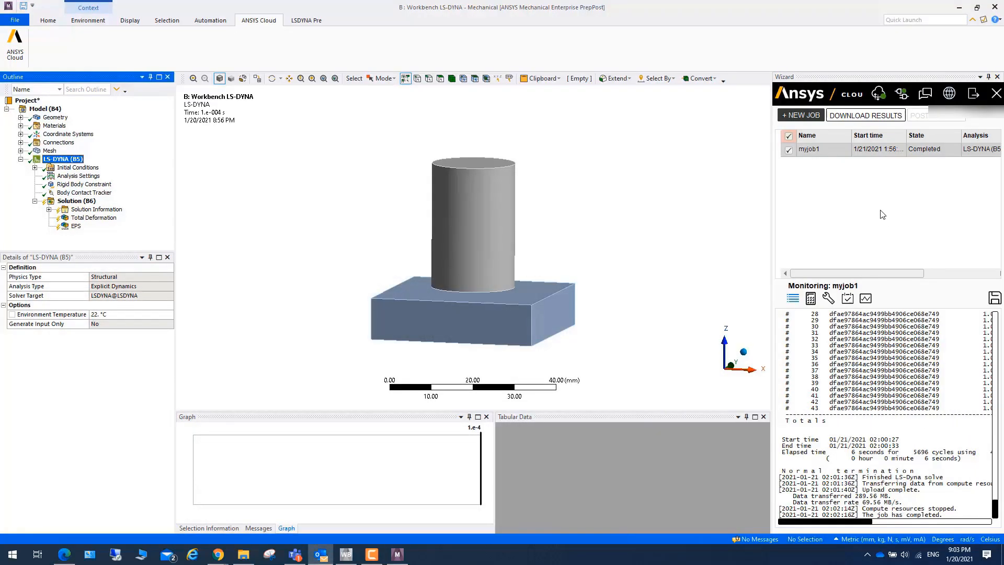
mouse_move(802, 390)
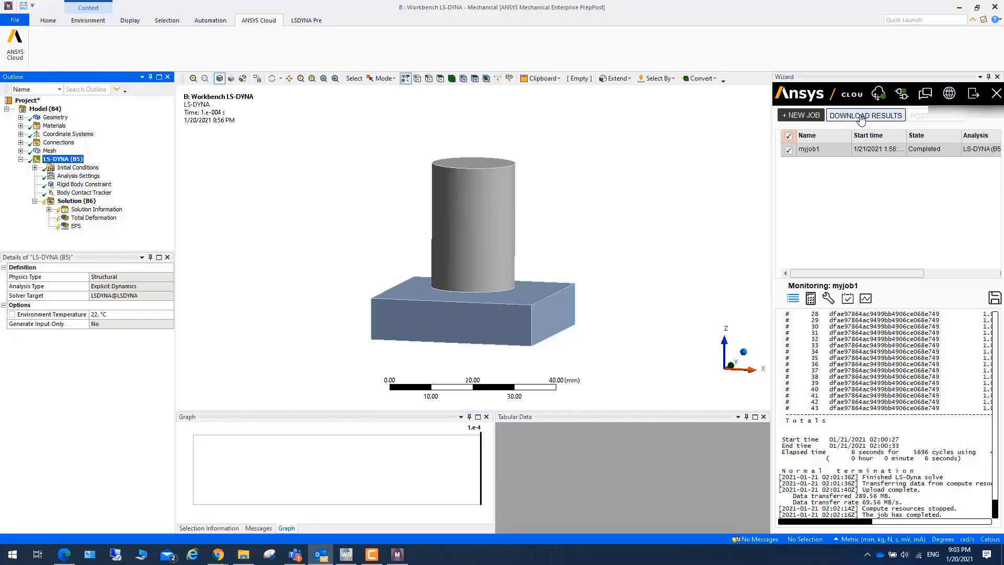
mouse_move(863, 118)
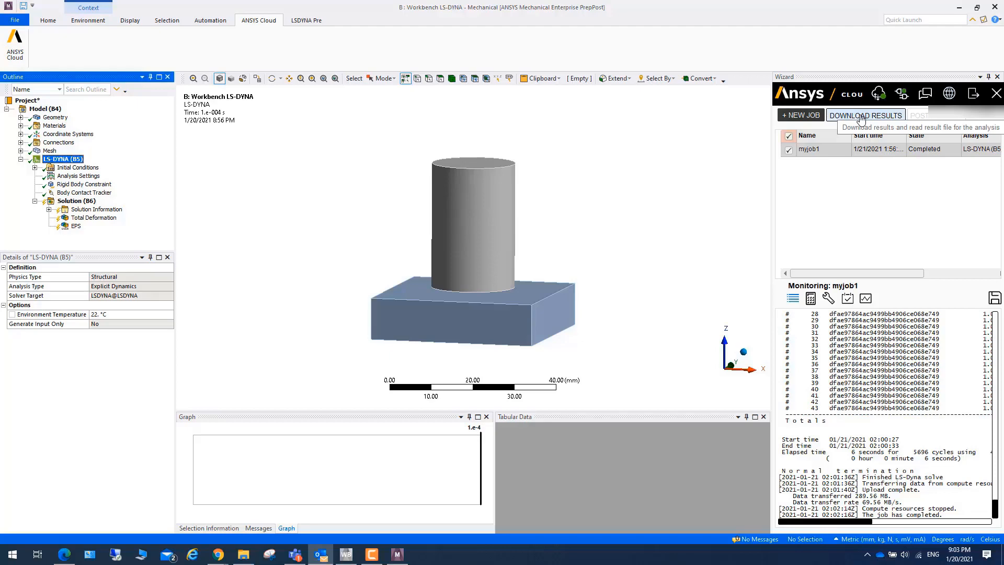
left_click(865, 114)
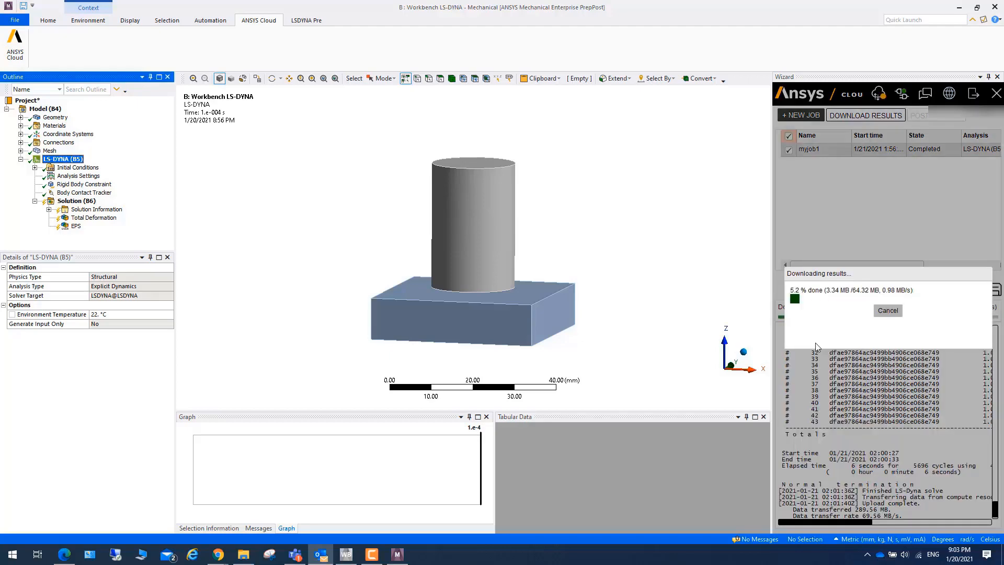
mouse_move(802, 305)
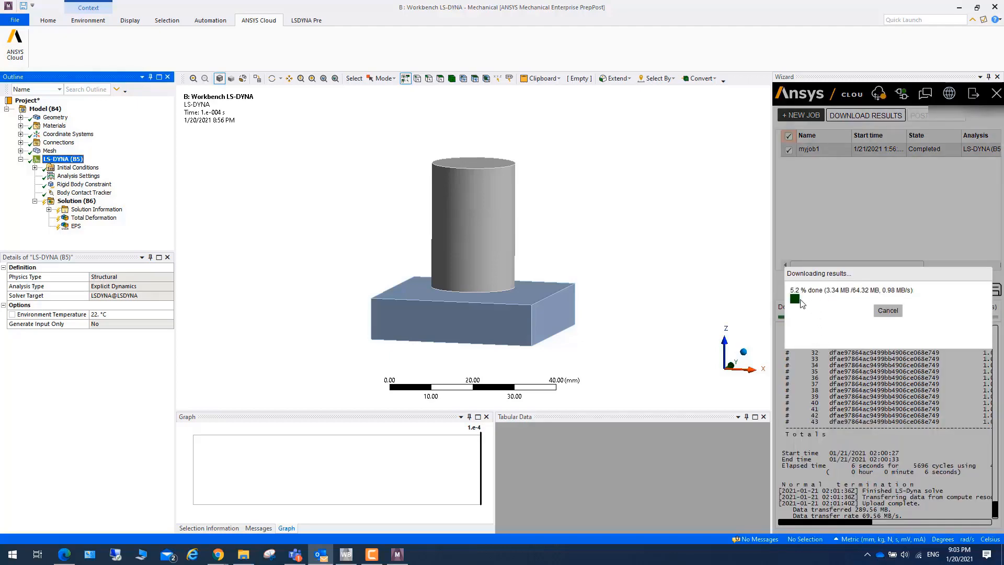
mouse_move(856, 306)
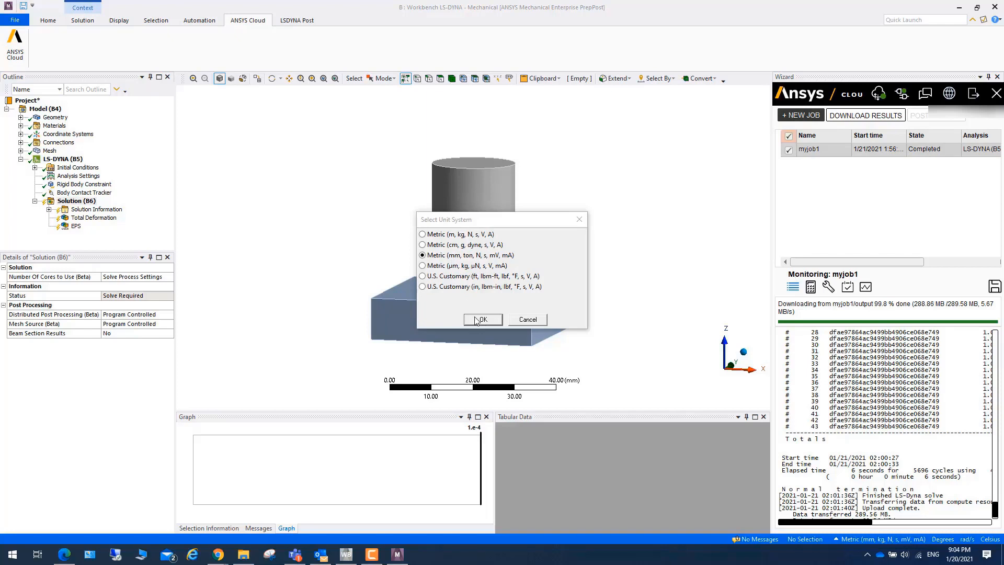
left_click(482, 319)
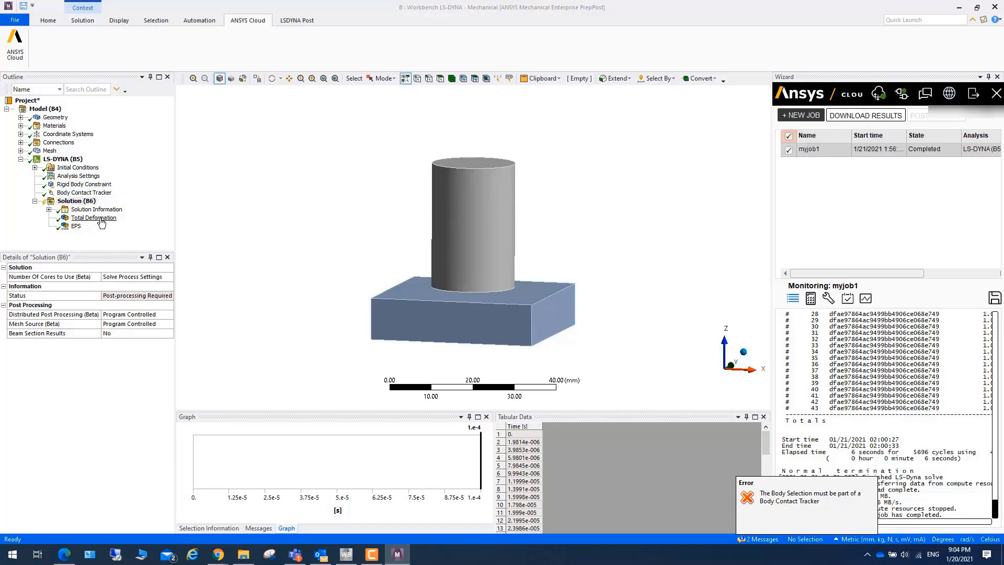
Step: Show Total Deformation (peak about 14.6 mm), then play and stop its animation
left_click(93, 217)
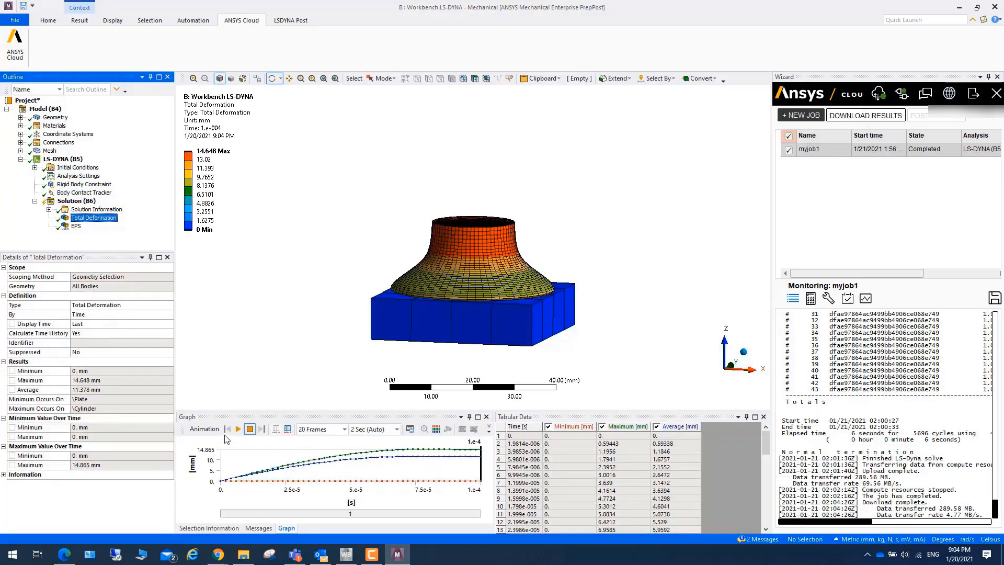
left_click(237, 429)
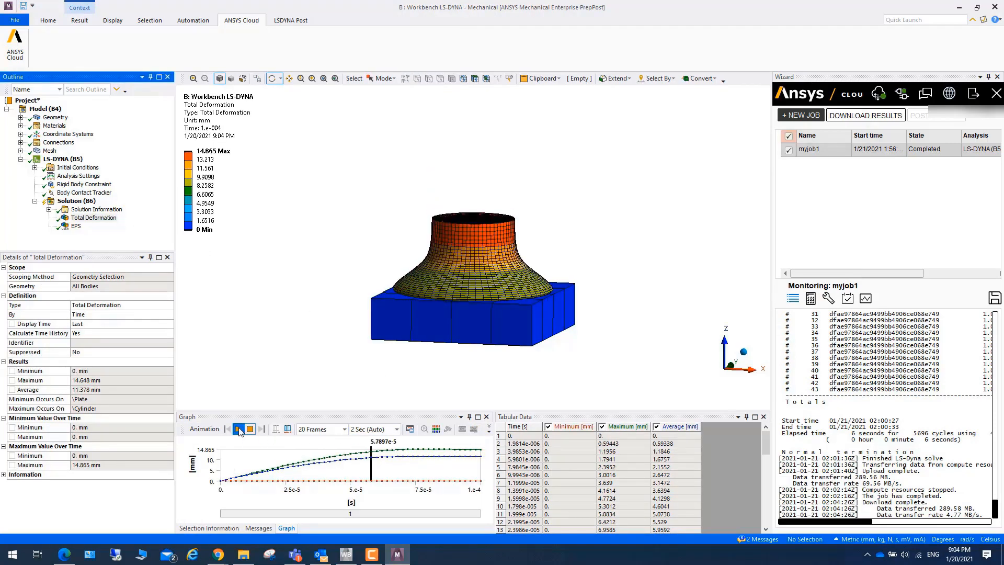
left_click(250, 429)
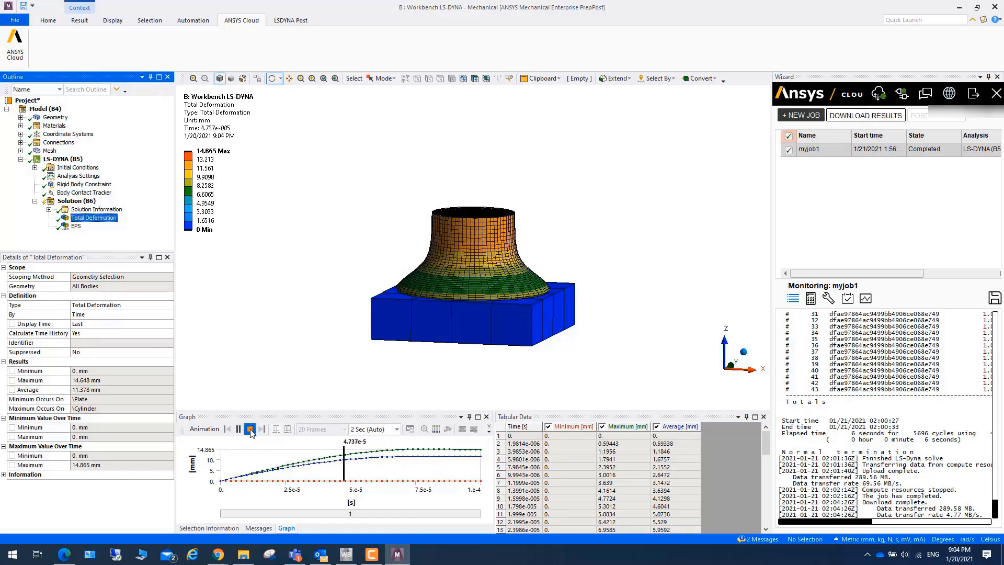
left_click(250, 429)
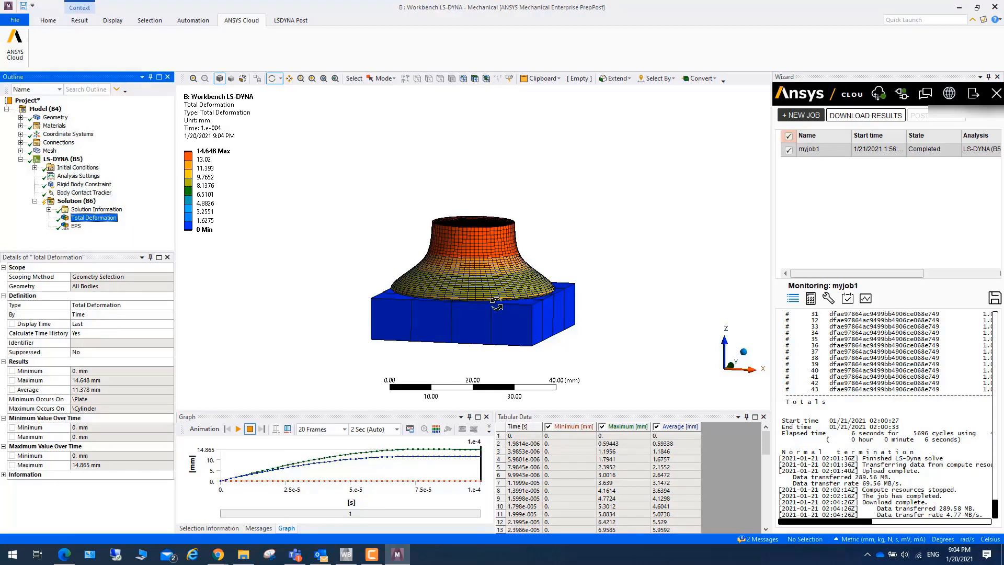